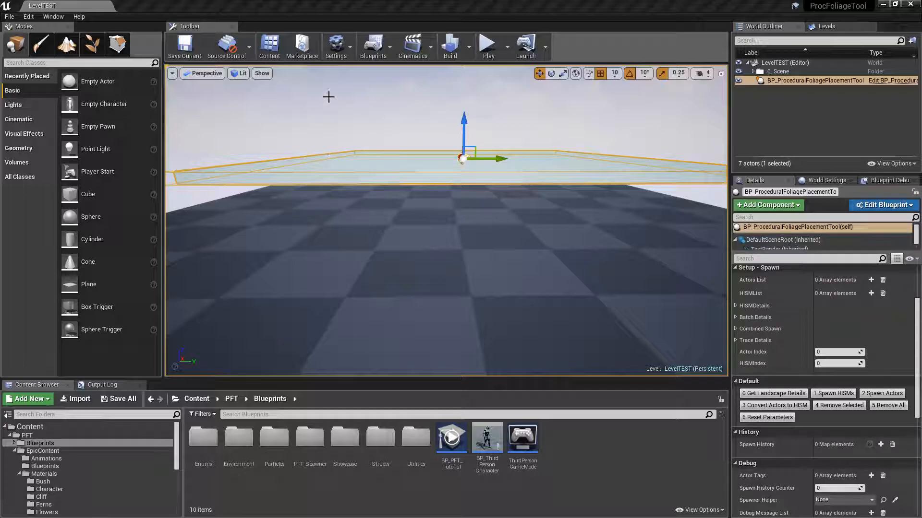
Step: Bring up the toolbar Settings dropdown with the editor and project setting options
click(336, 46)
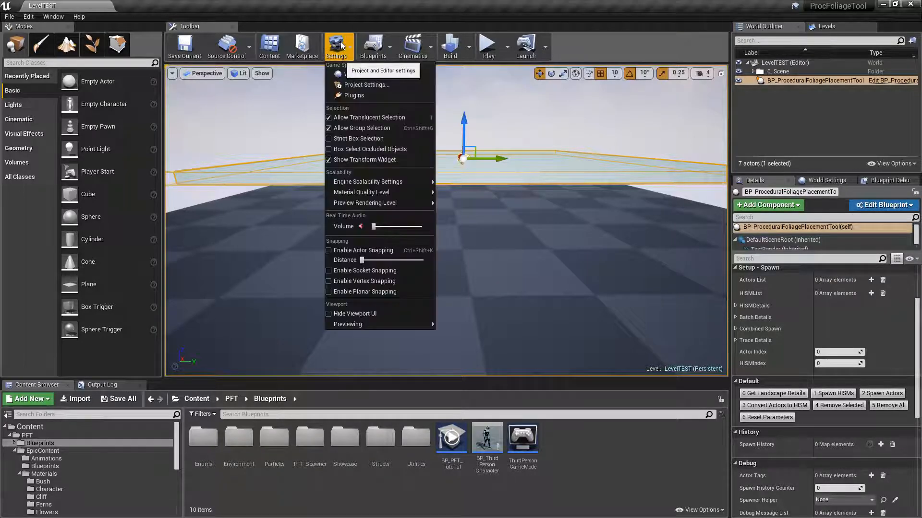
mouse_move(365, 85)
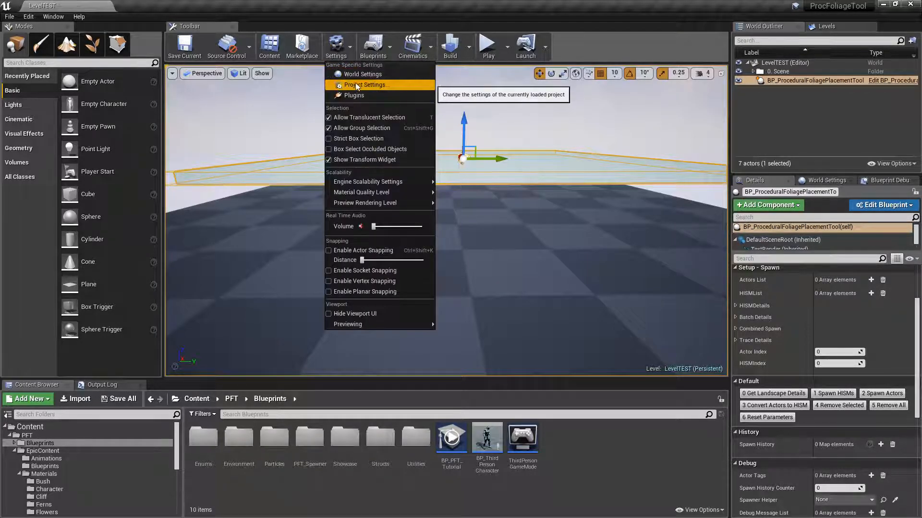
click(366, 84)
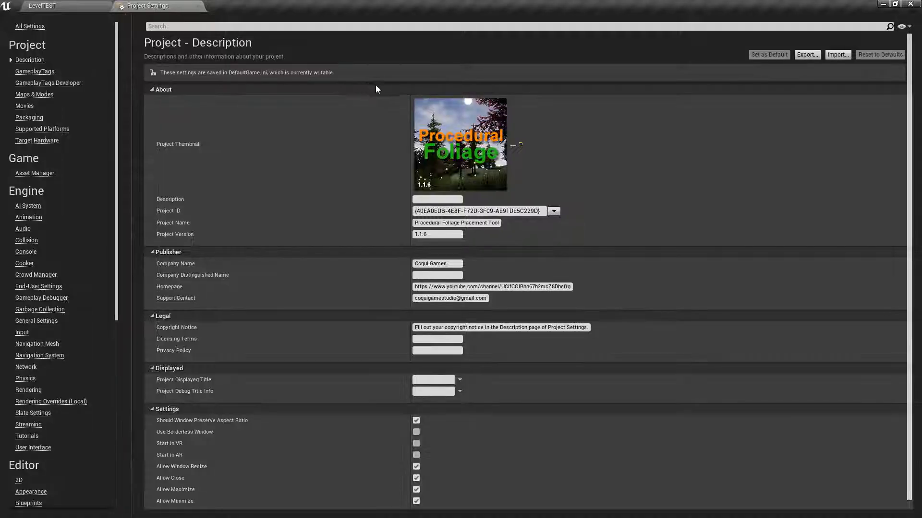
mouse_move(174, 234)
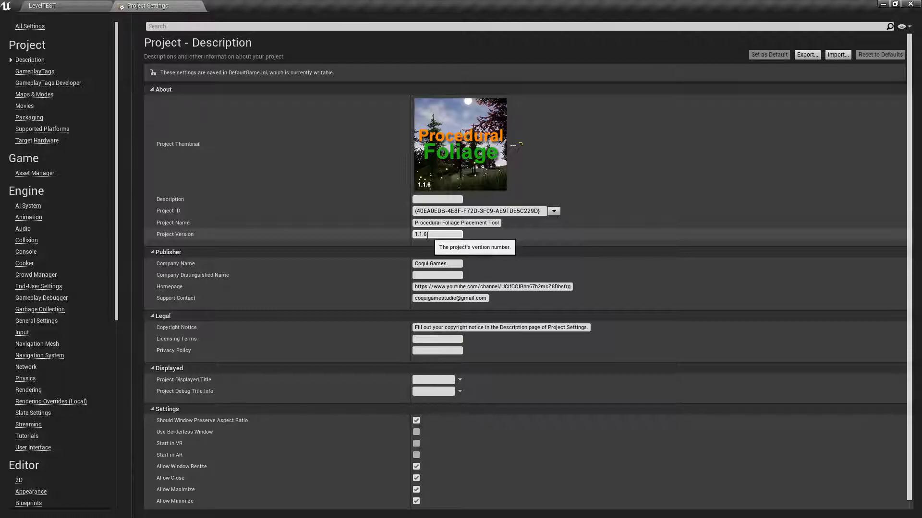
mouse_move(428, 190)
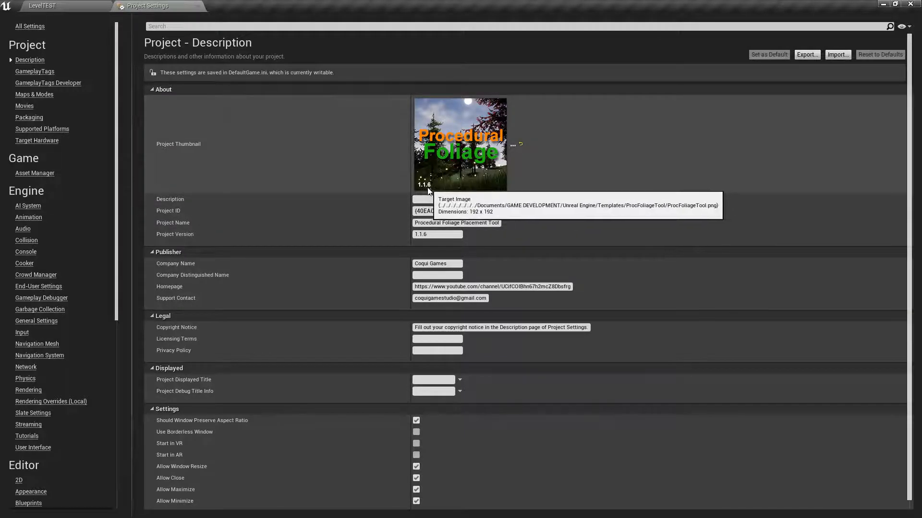
mouse_move(413, 178)
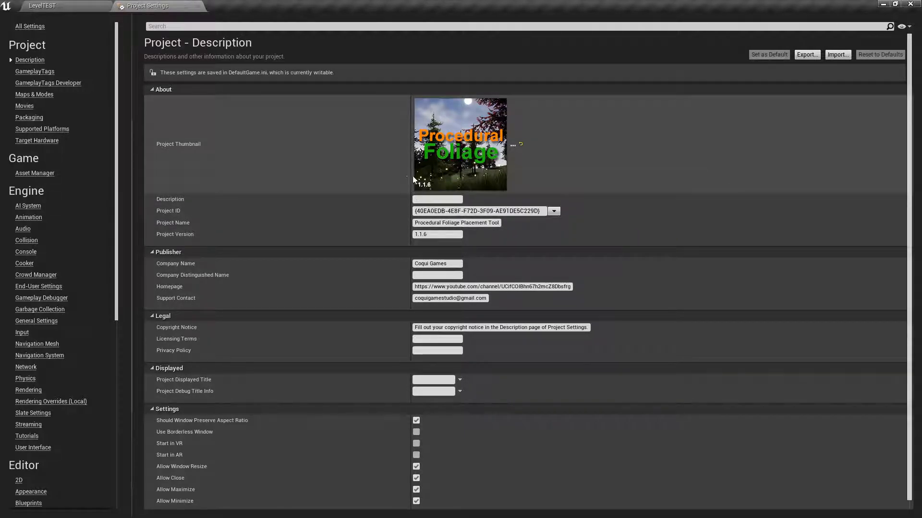
mouse_move(202, 11)
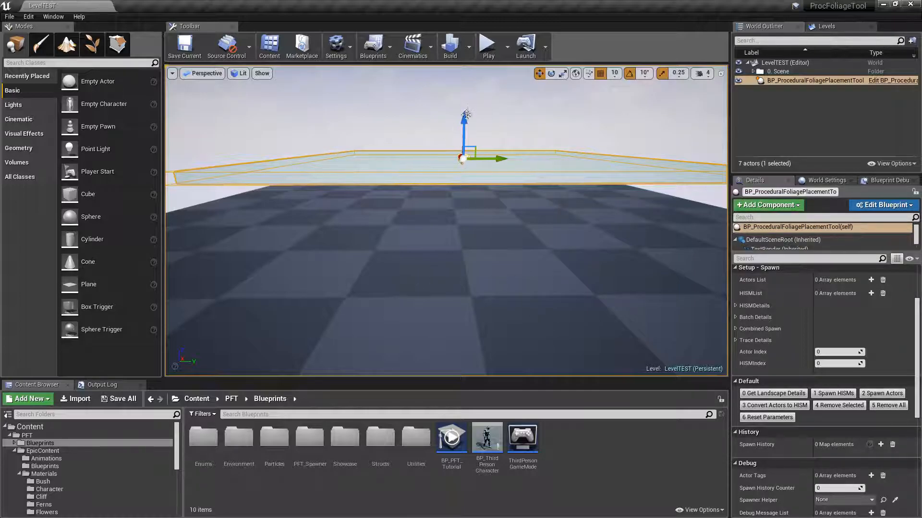
mouse_move(613, 226)
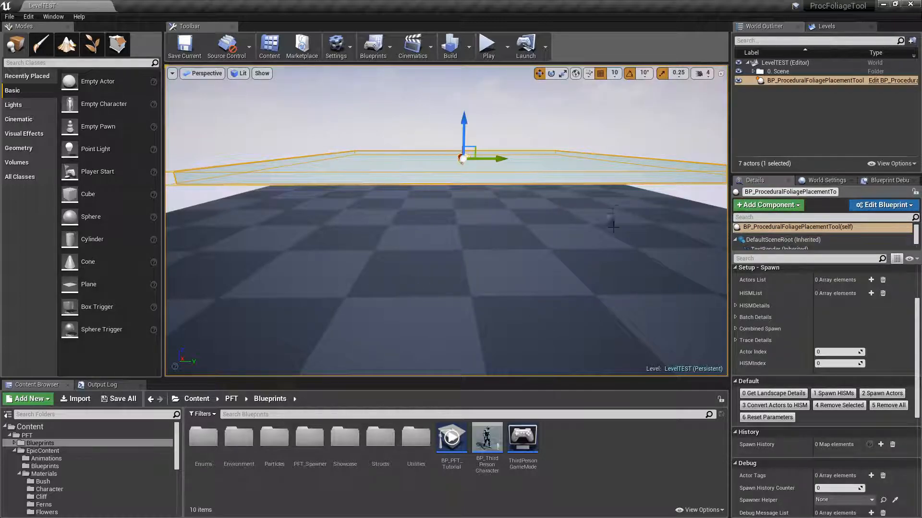
mouse_move(752, 279)
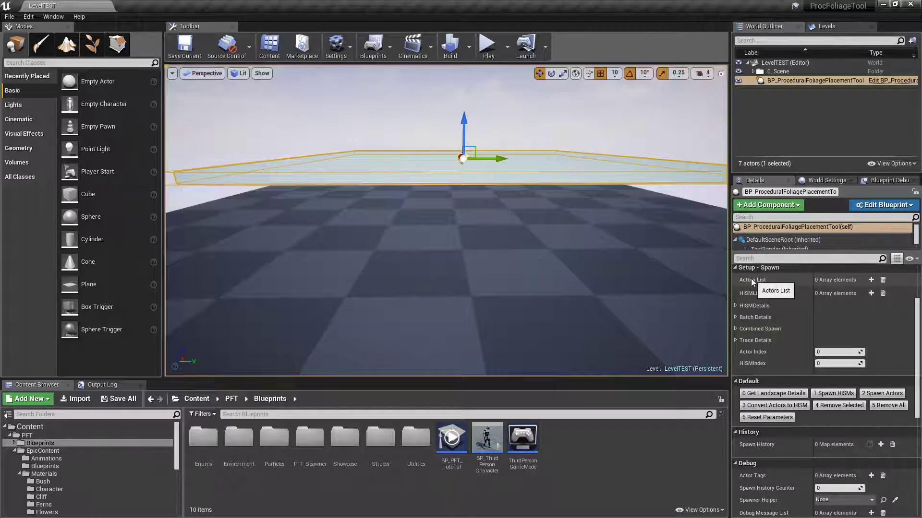
mouse_move(871, 280)
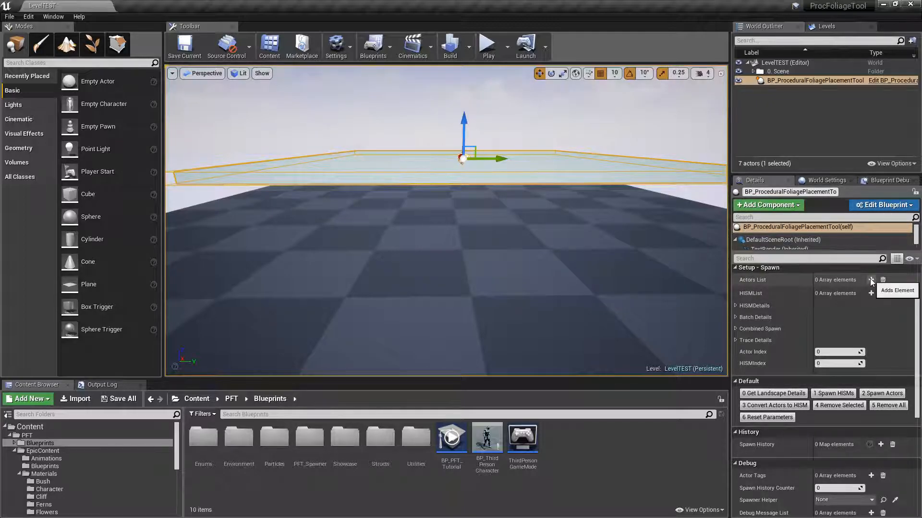
Step: Add an Actors List entry whose static mesh is SM_PineTree, found by searching 'pine'
click(871, 280)
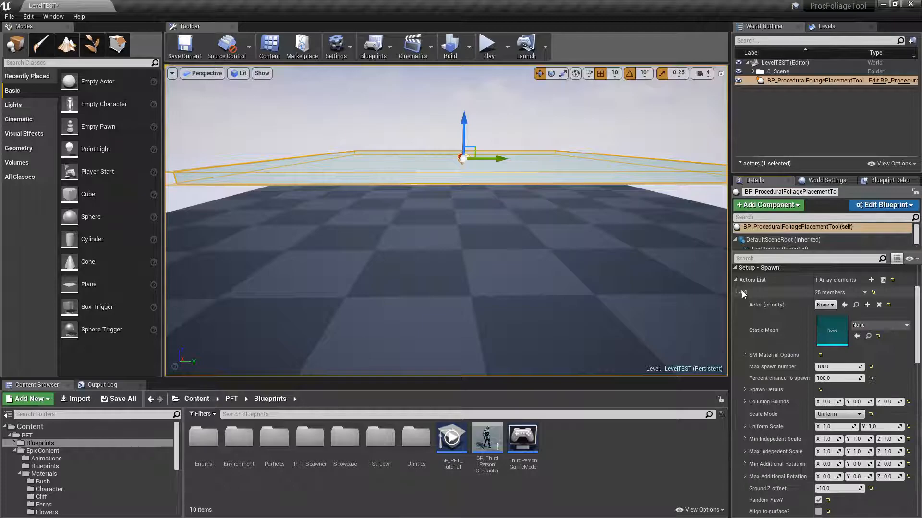
click(858, 324)
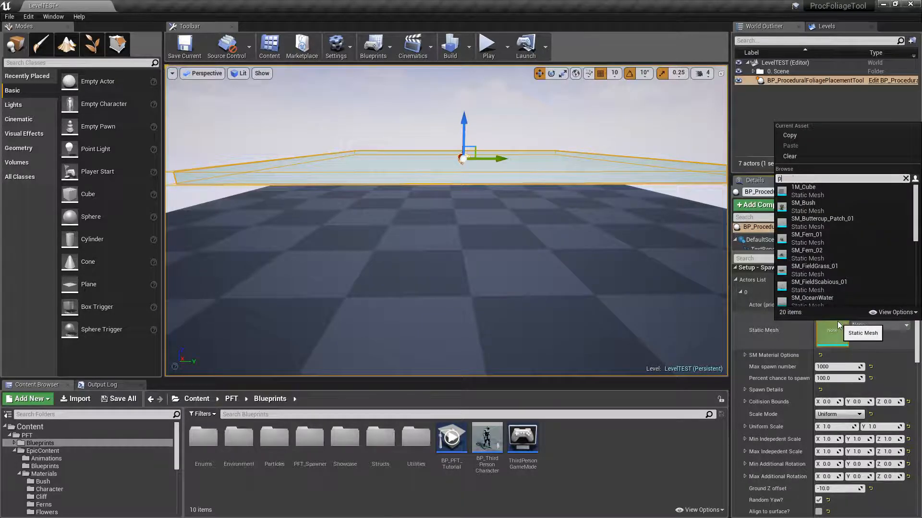
text(ine)
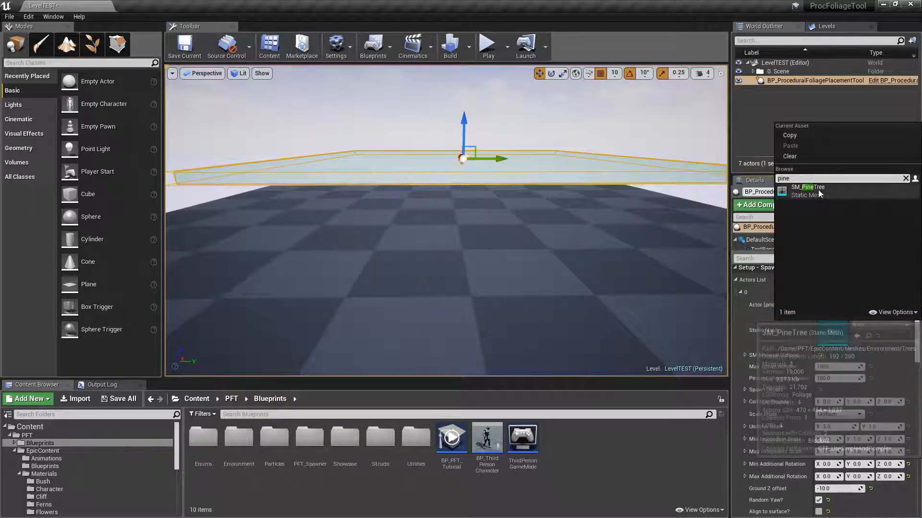
click(807, 188)
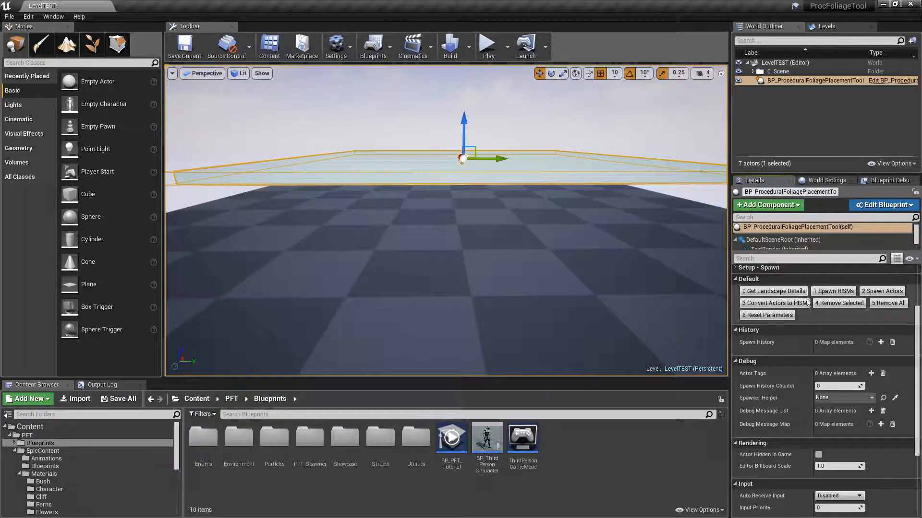
Step: Spawn a batch of pine trees across the test plane and reveal the Setup - Spawn settings again
click(881, 291)
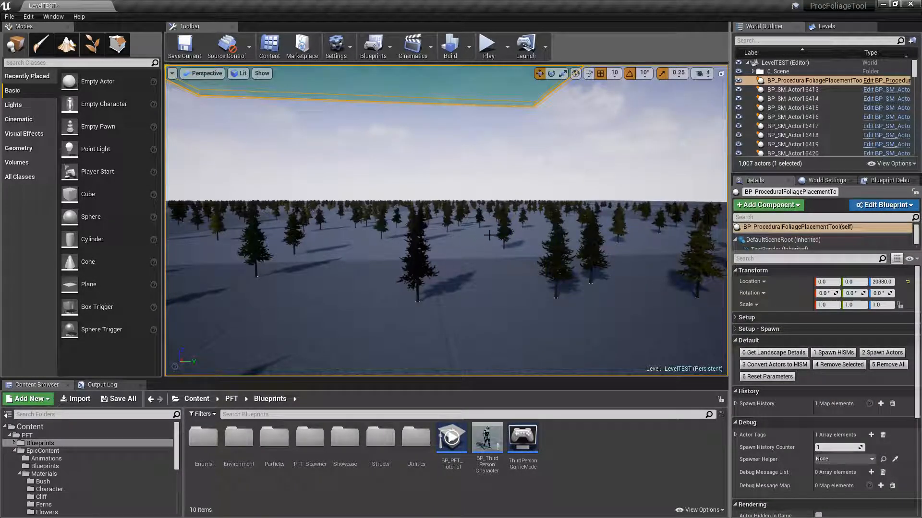
click(759, 330)
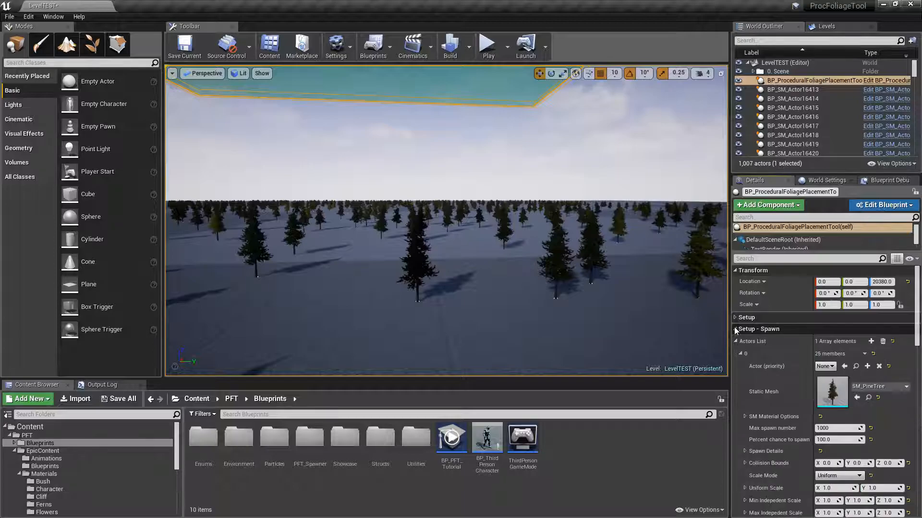
mouse_move(831, 390)
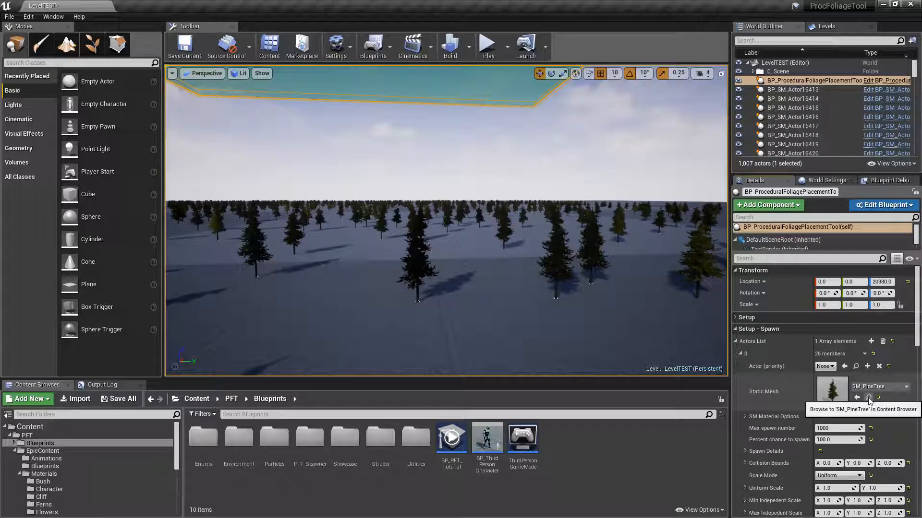
Step: Browse to SM_PineTree in the Content Browser and open it in the static mesh editor
click(868, 399)
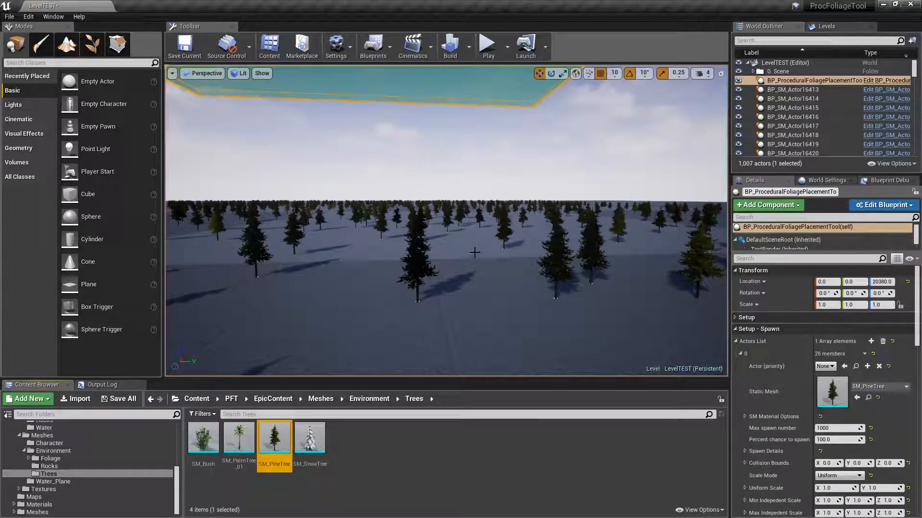
mouse_move(274, 439)
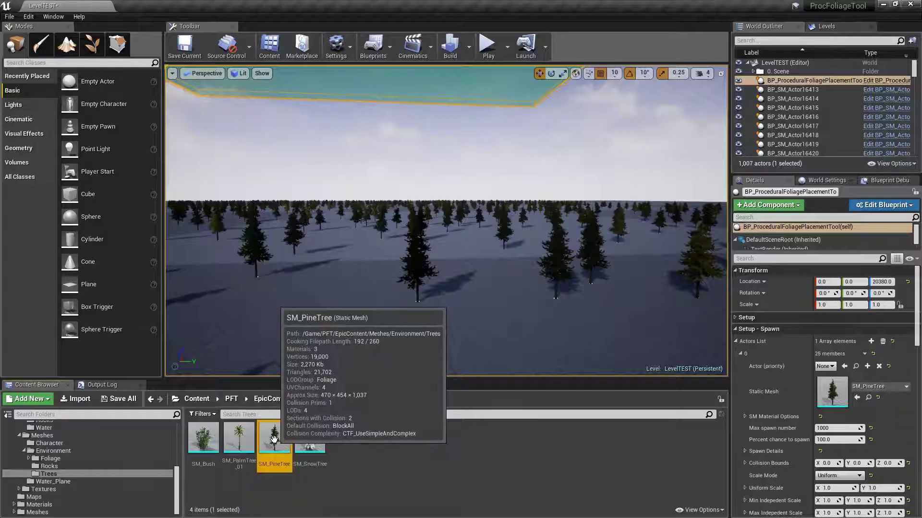
double_click(274, 439)
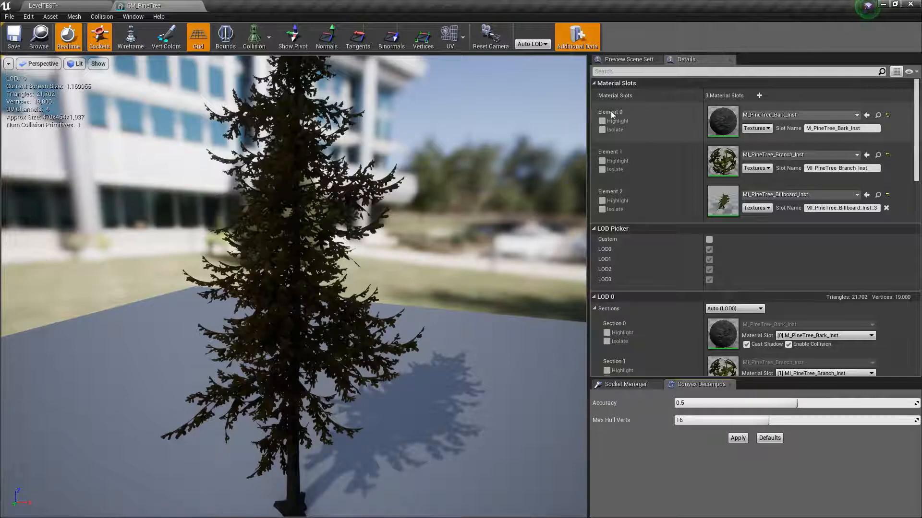
mouse_move(695, 124)
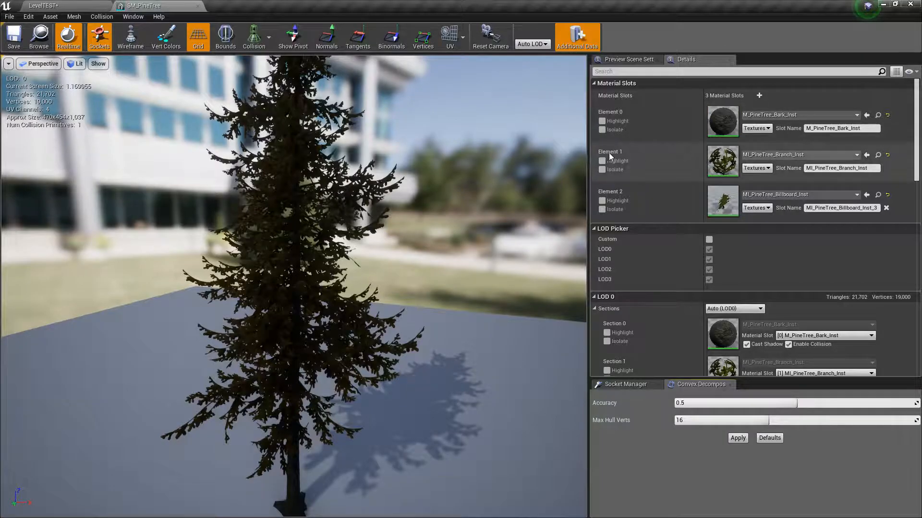
mouse_move(693, 193)
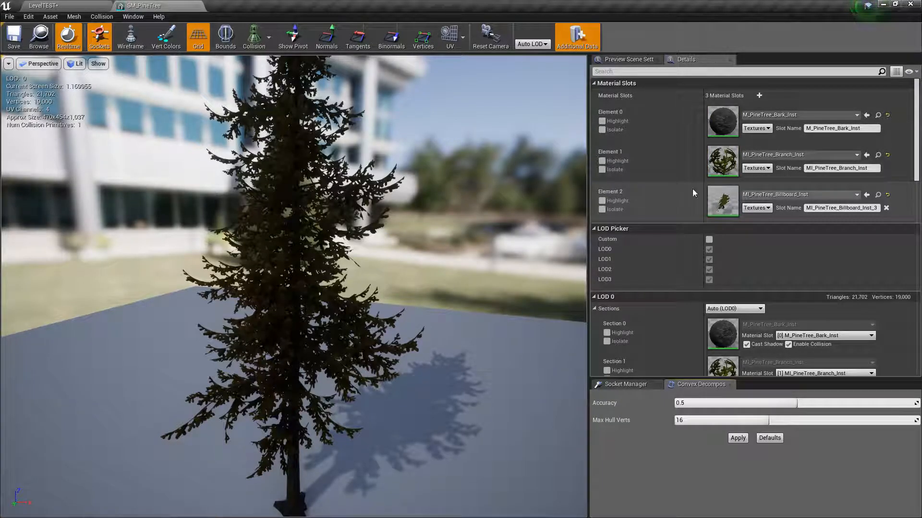
mouse_move(509, 226)
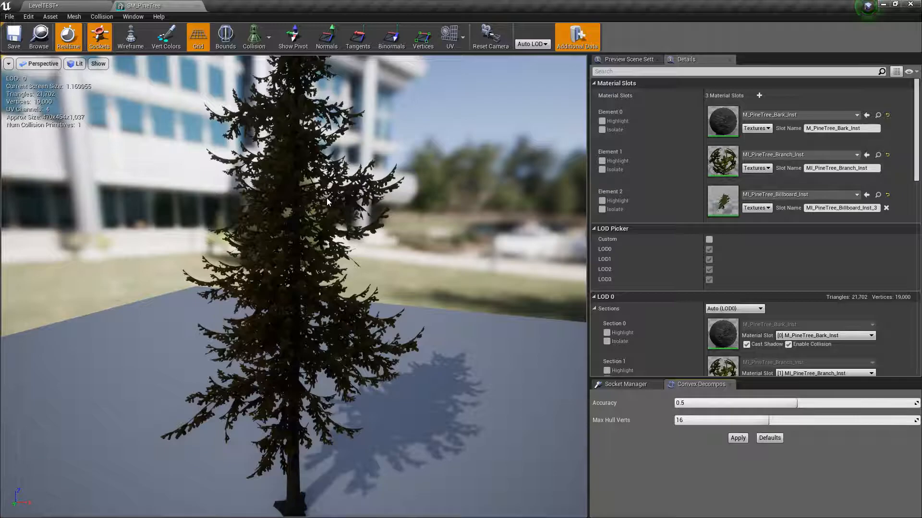
mouse_move(664, 143)
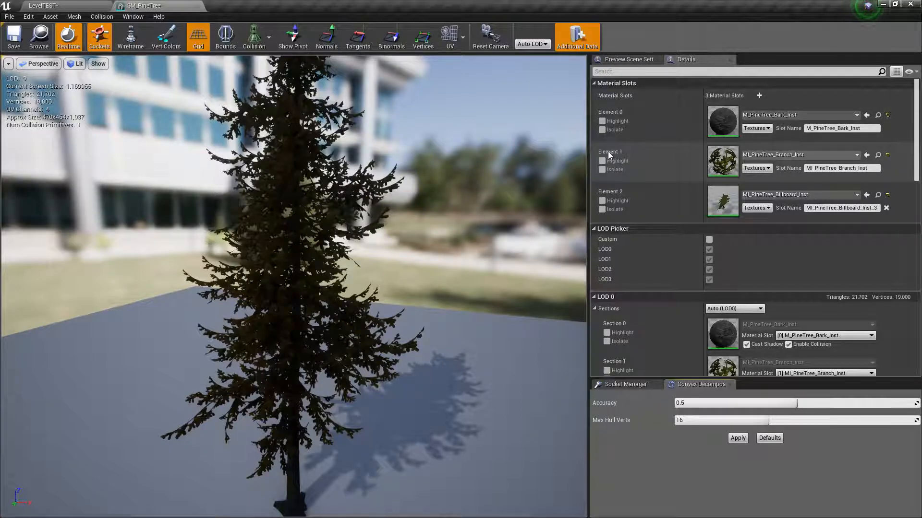
mouse_move(878, 155)
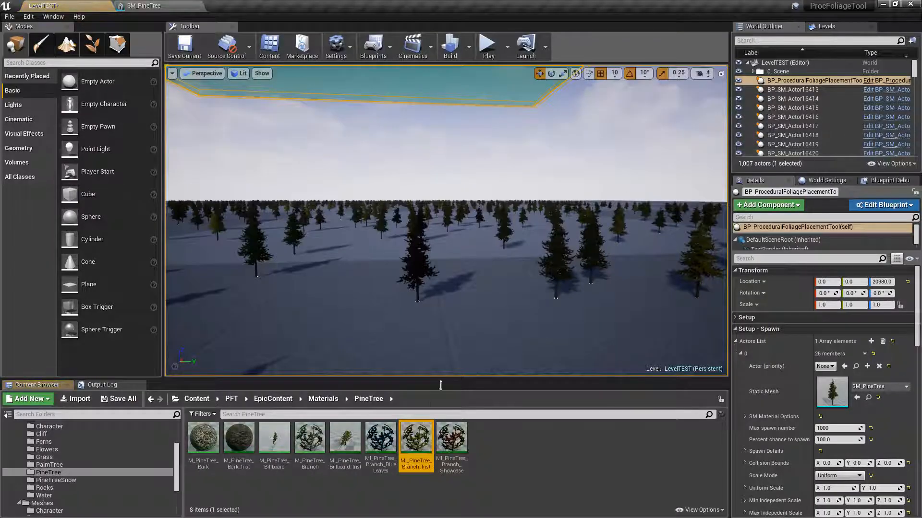
mouse_move(416, 438)
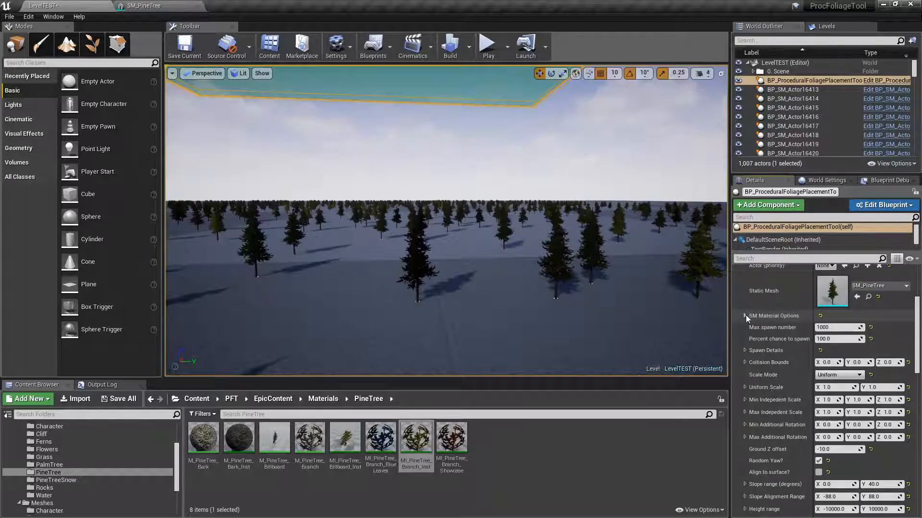
Step: Enable Use Materials and add a Material List entry for Material ID 1 with one Random Material choice
click(745, 315)
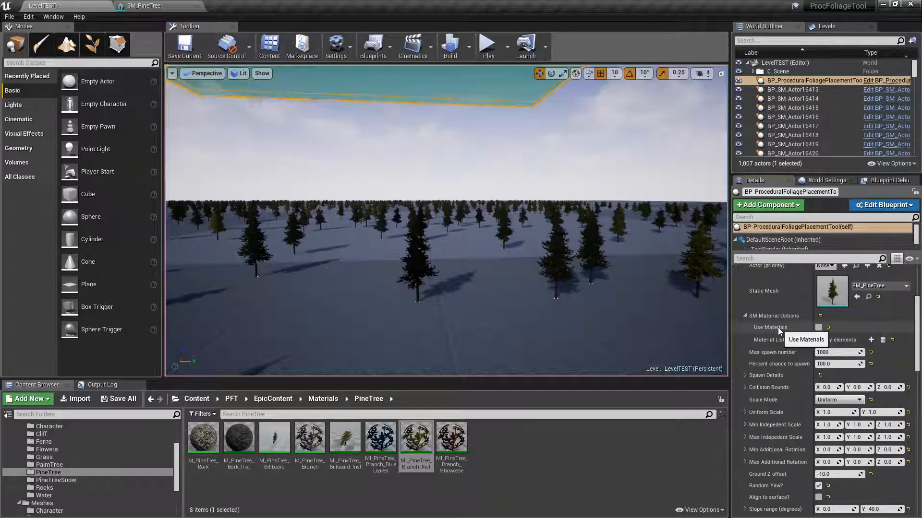
click(818, 327)
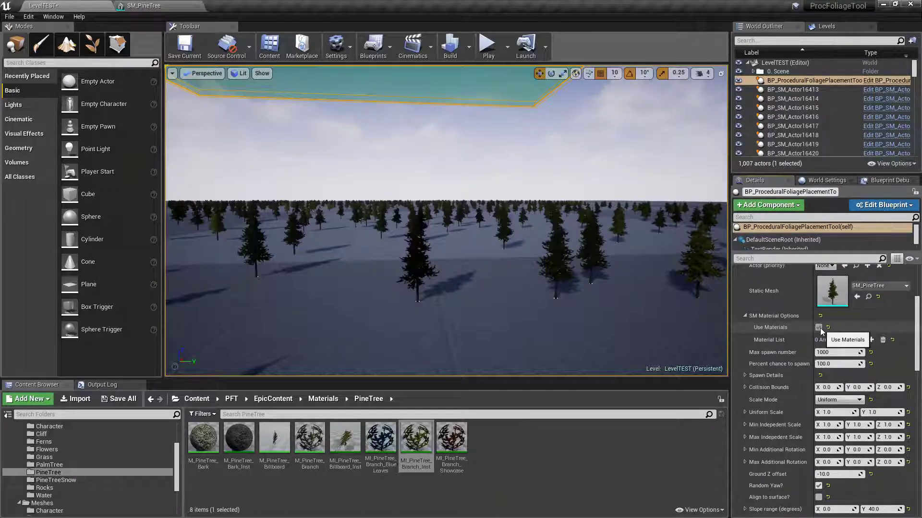
click(818, 327)
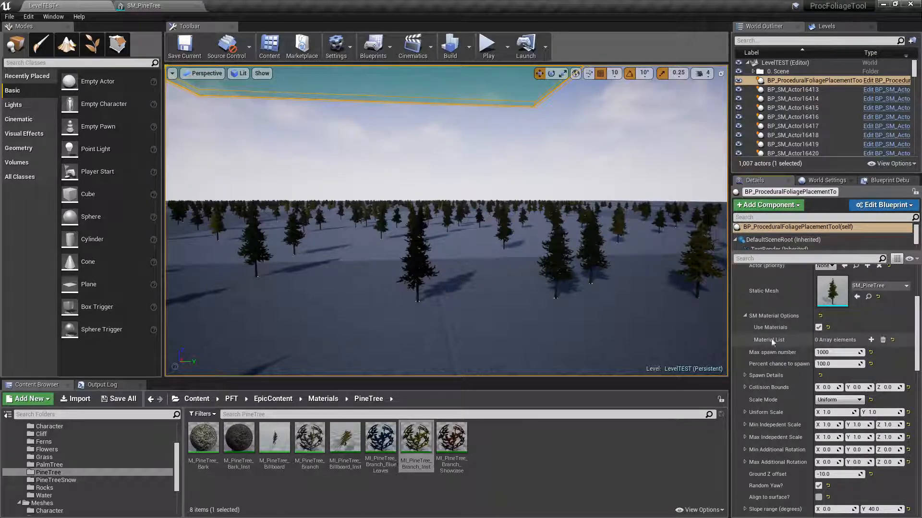
click(872, 340)
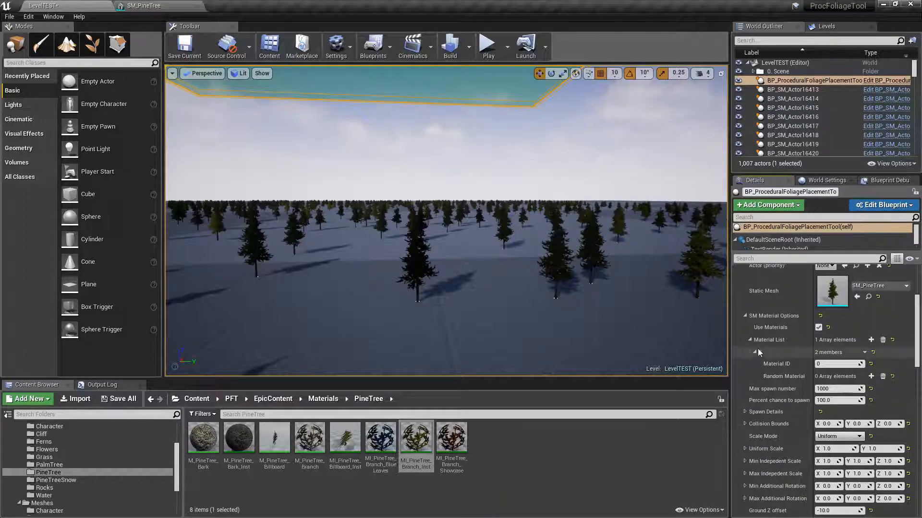
click(753, 352)
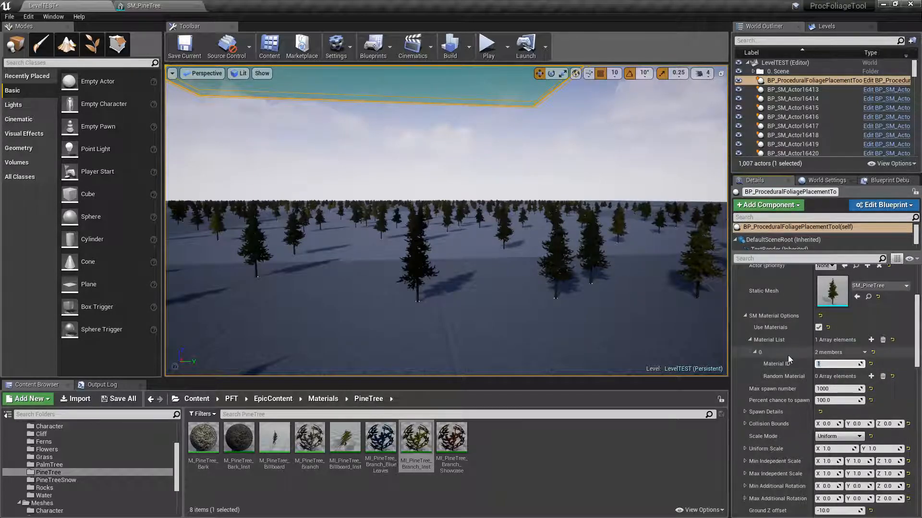
mouse_move(783, 376)
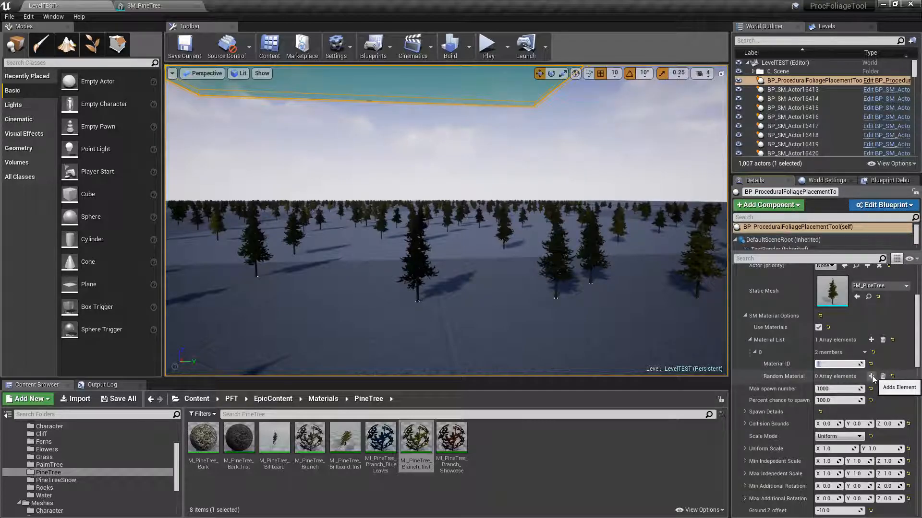
click(872, 376)
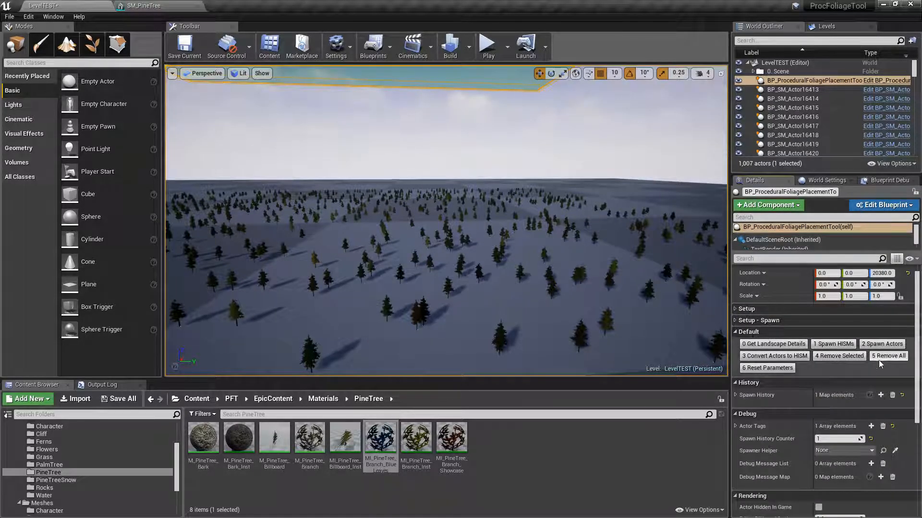
Step: Remove all spawned trees, spawn a fresh batch of about a thousand pines, and show Setup - Spawn
click(888, 356)
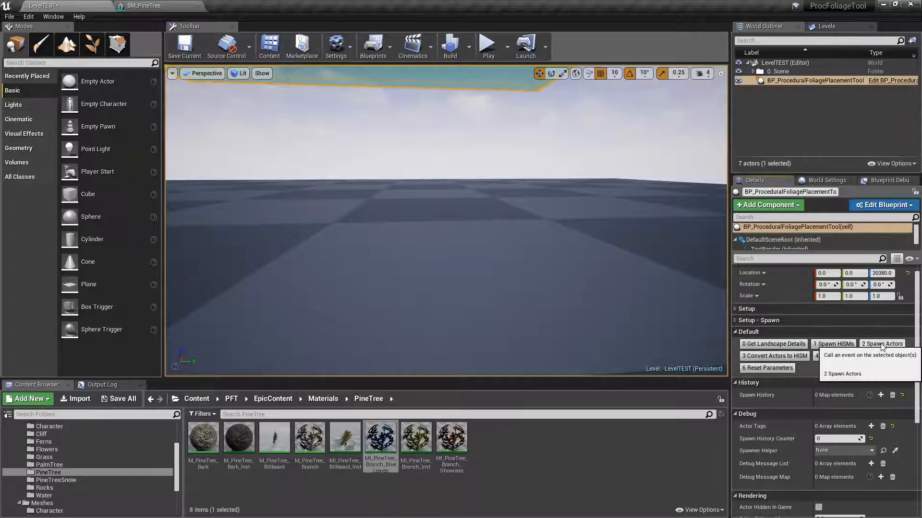
click(882, 344)
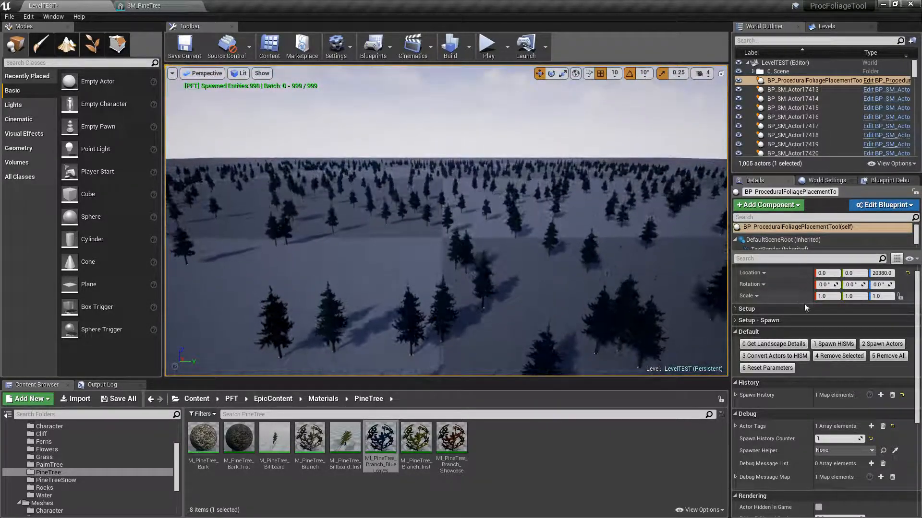
click(758, 319)
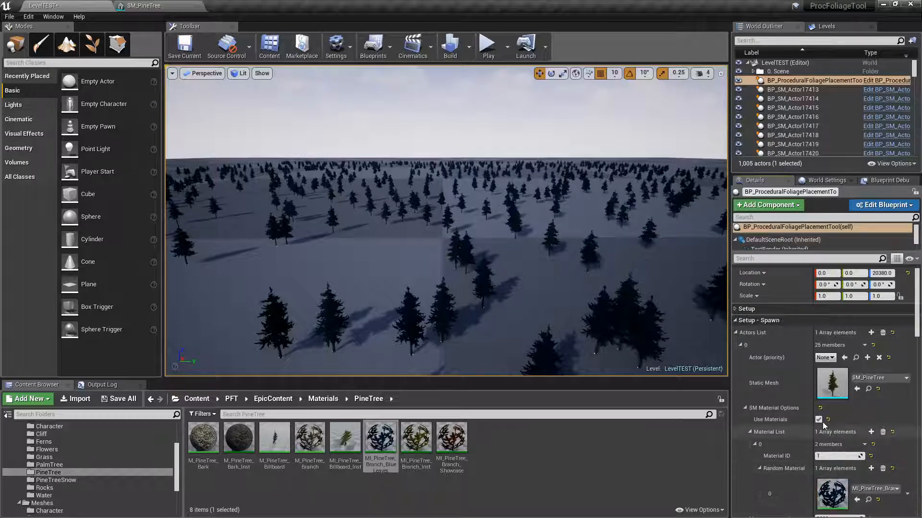
mouse_move(818, 419)
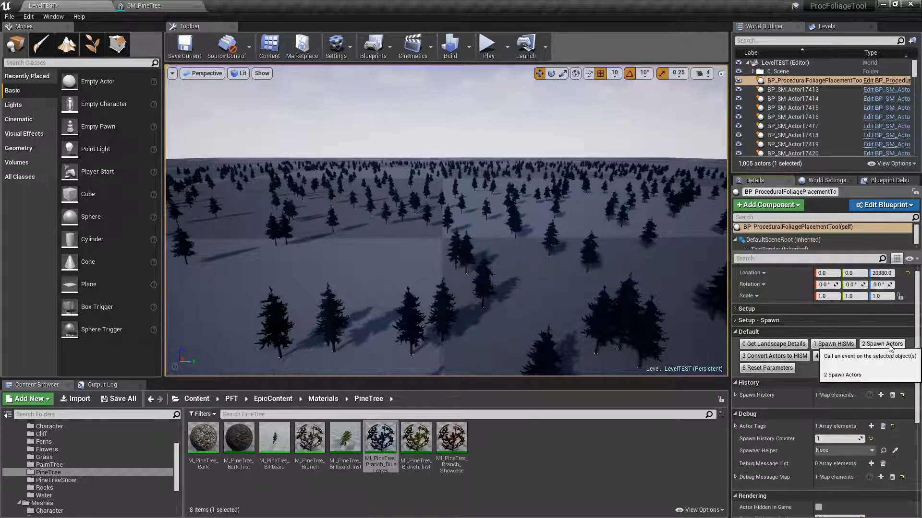
Step: Spawn a second pine tree batch, then Remove All so the plane is back to 7 actors
click(881, 343)
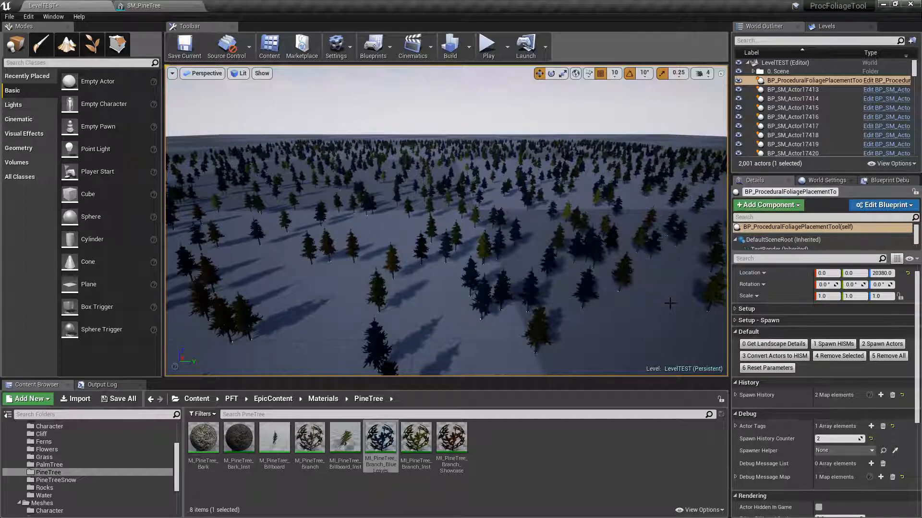
click(888, 355)
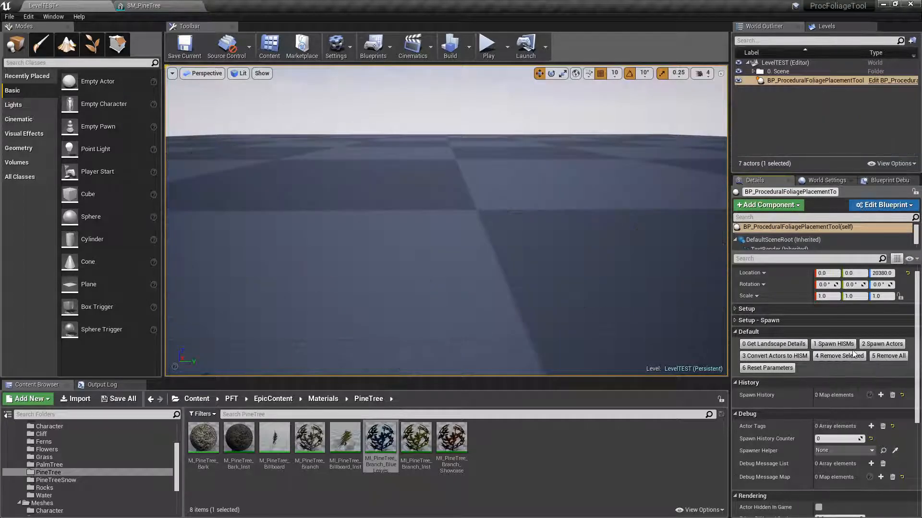
click(758, 321)
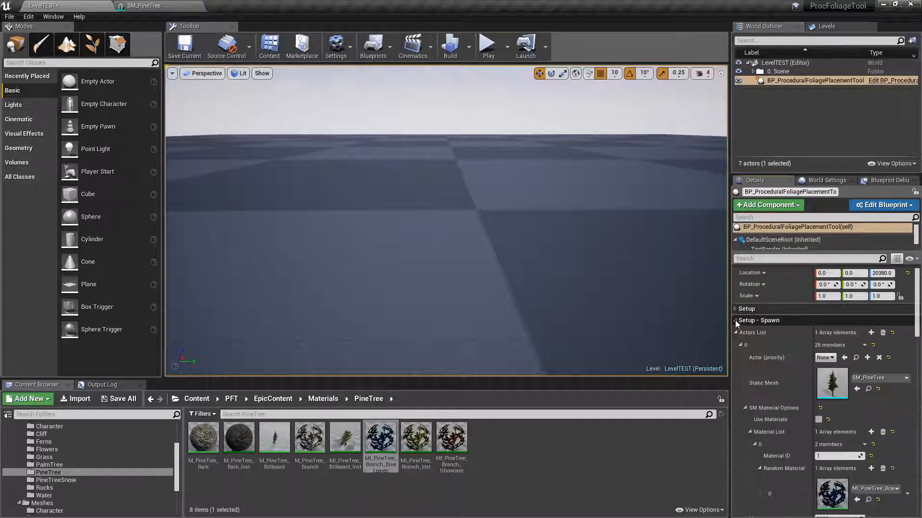
Step: Add random material choices for slot 1 using the pine branch material instances and re-enable Use Materials
scroll(down, 3)
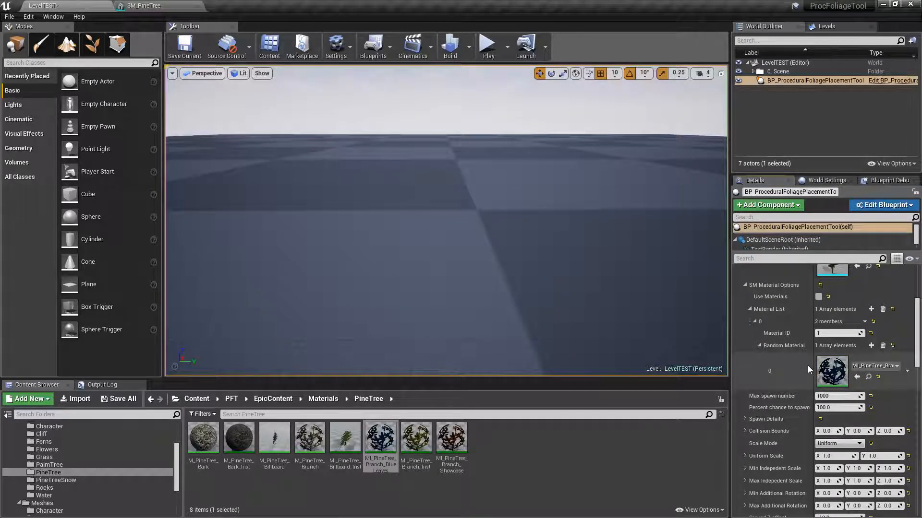
click(871, 346)
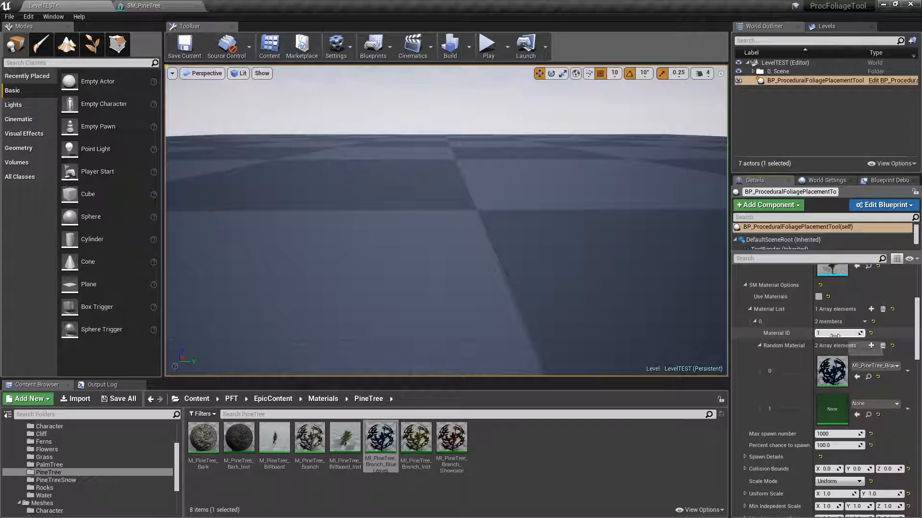
mouse_move(416, 438)
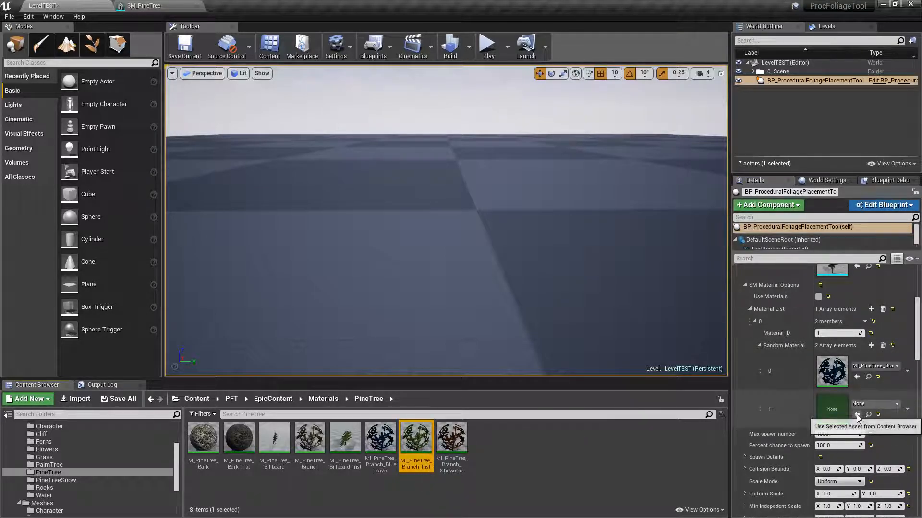
click(857, 414)
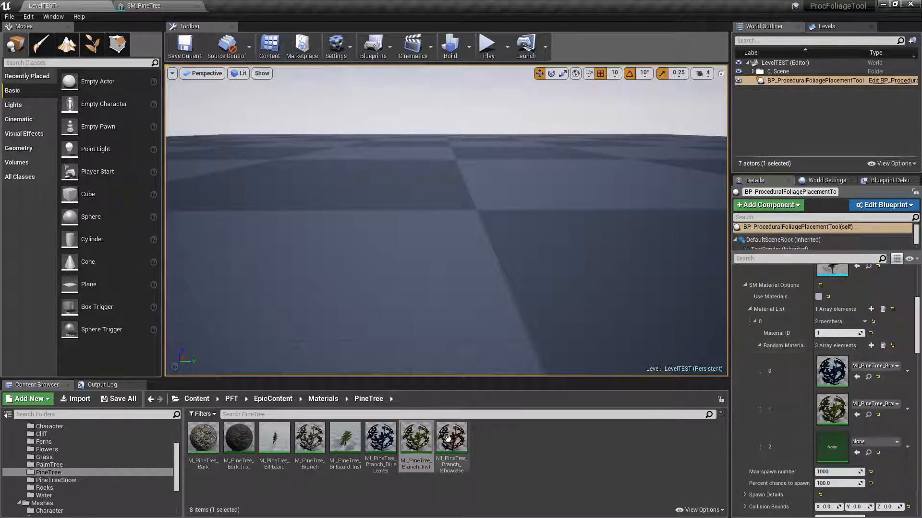
mouse_move(452, 438)
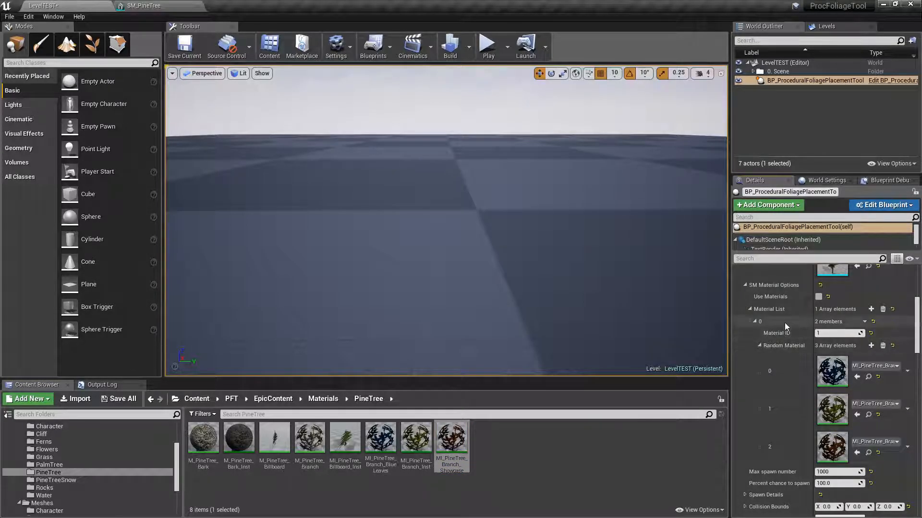
click(818, 297)
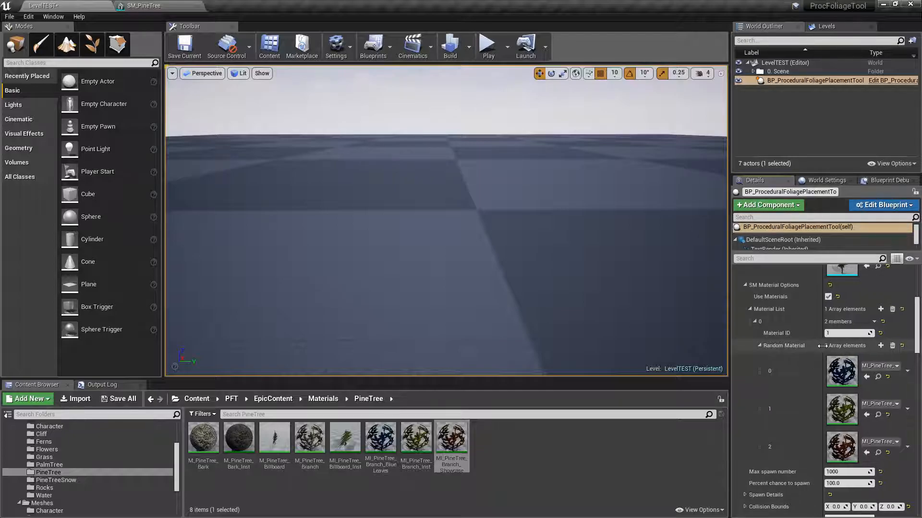
click(880, 345)
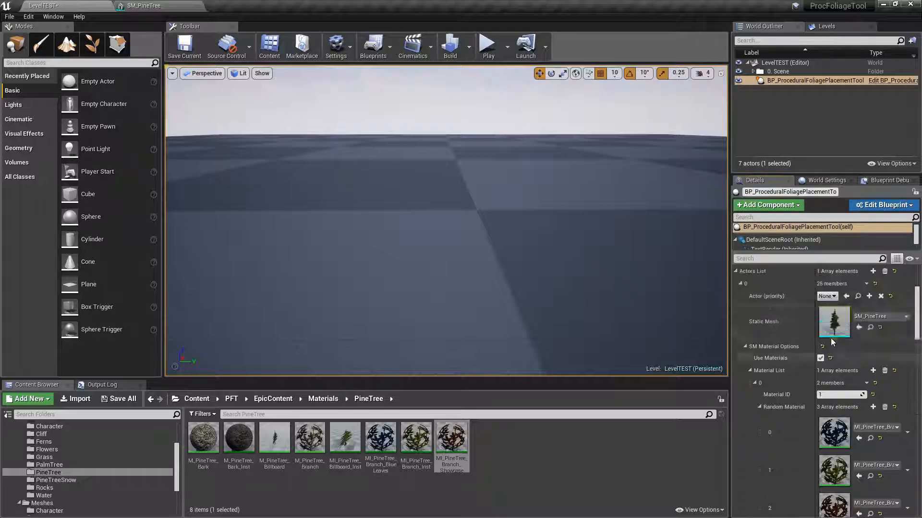
scroll(down, 3)
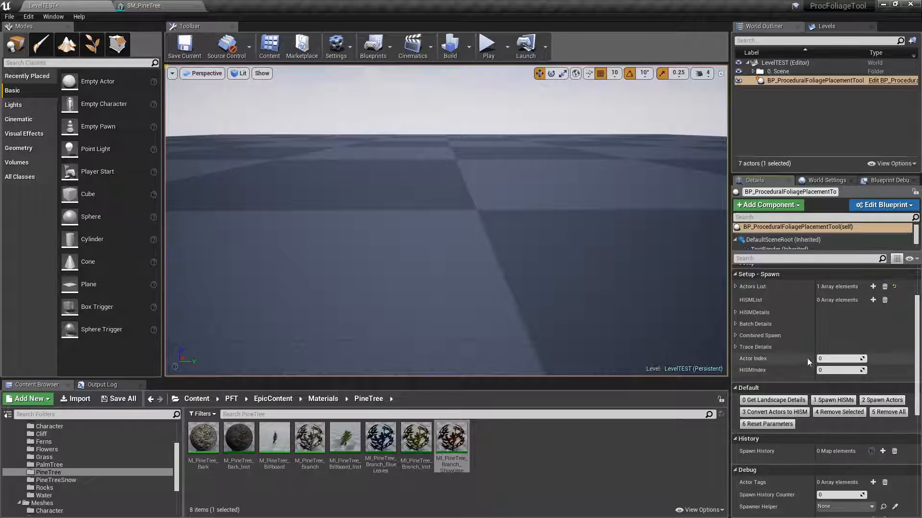
click(735, 286)
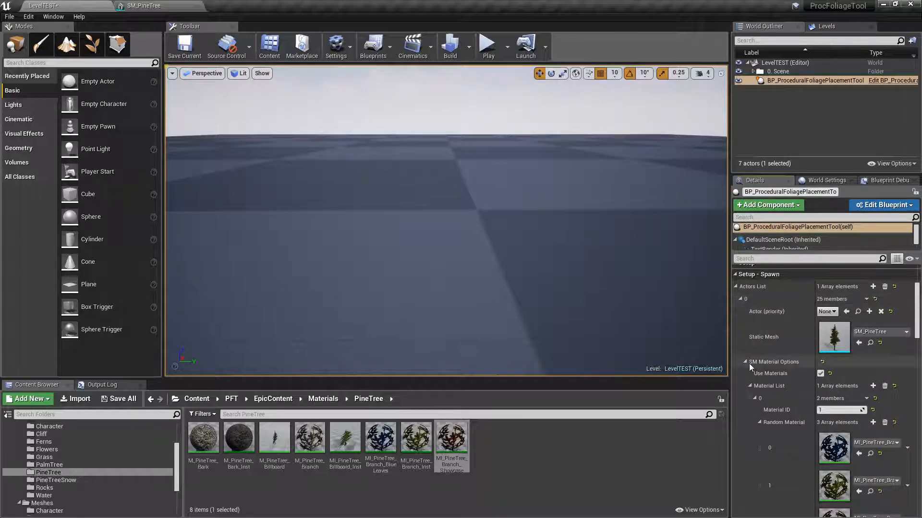
click(745, 362)
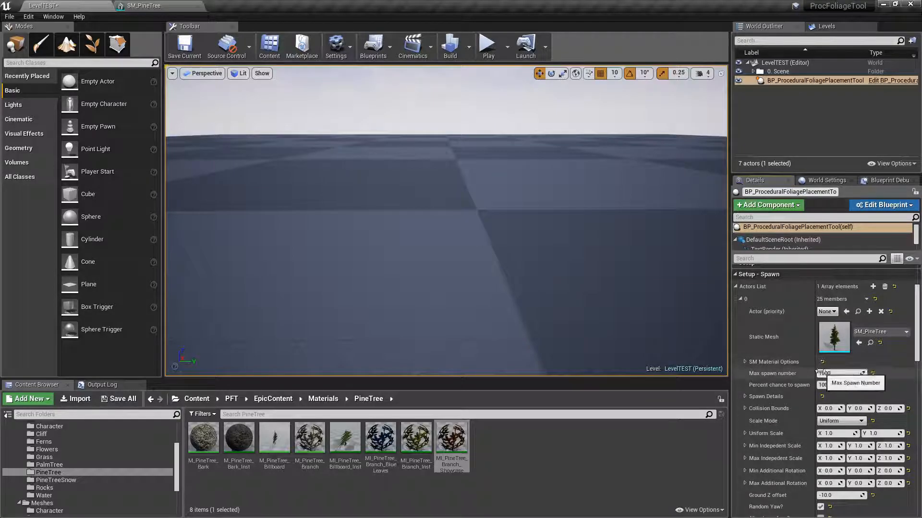
Step: Adjust the maximum tree count and spawn two batches of pine trees
click(841, 373)
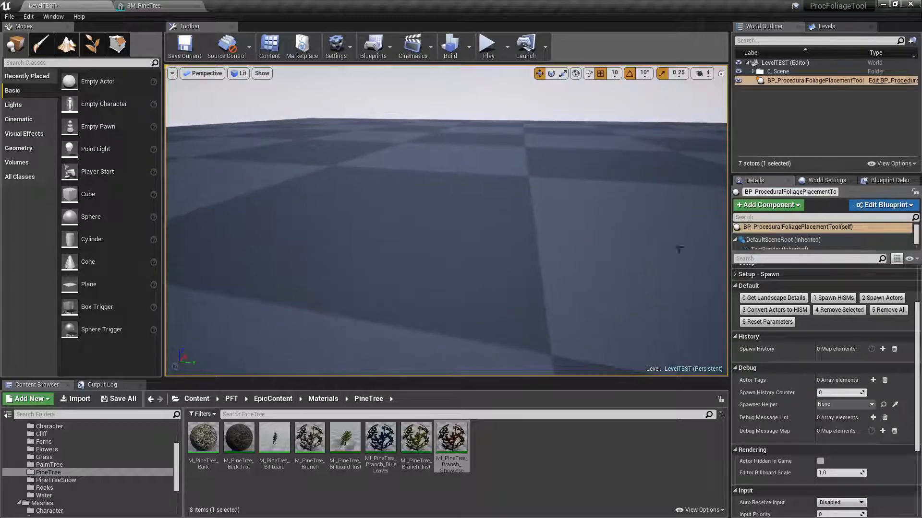
click(881, 298)
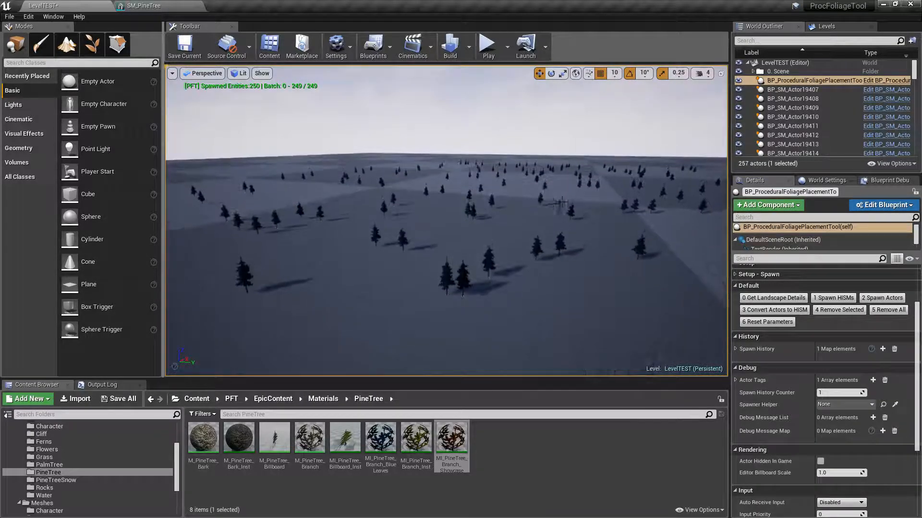
mouse_move(882, 298)
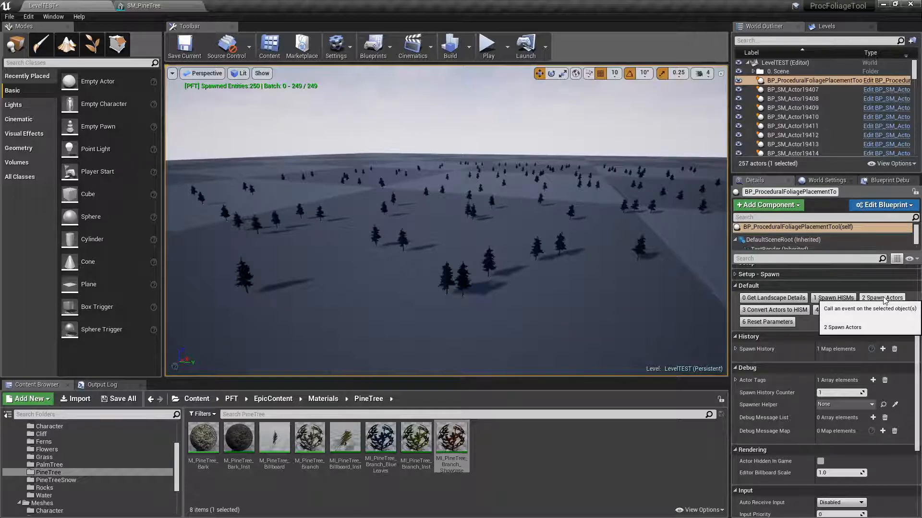
click(881, 298)
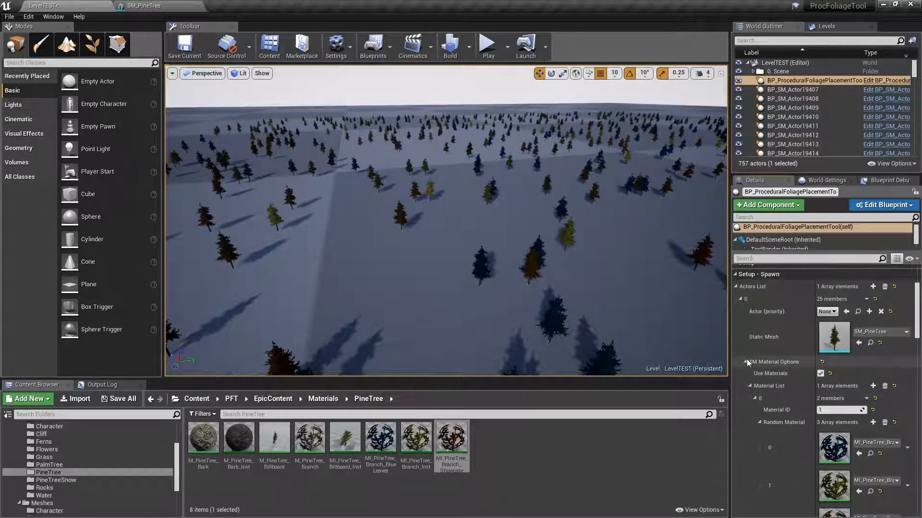
Step: Collapse the pine tree entry, spawn three more batches, then Remove All back to 7 actors
click(736, 362)
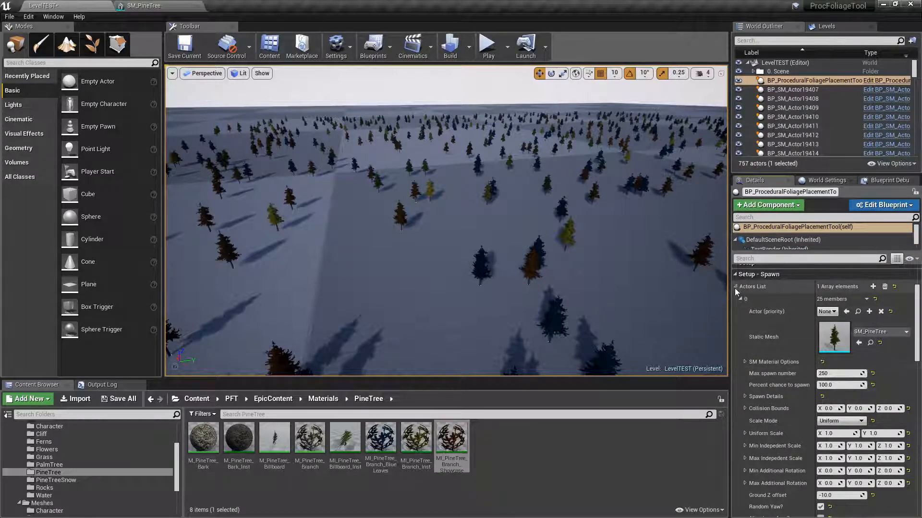
click(740, 362)
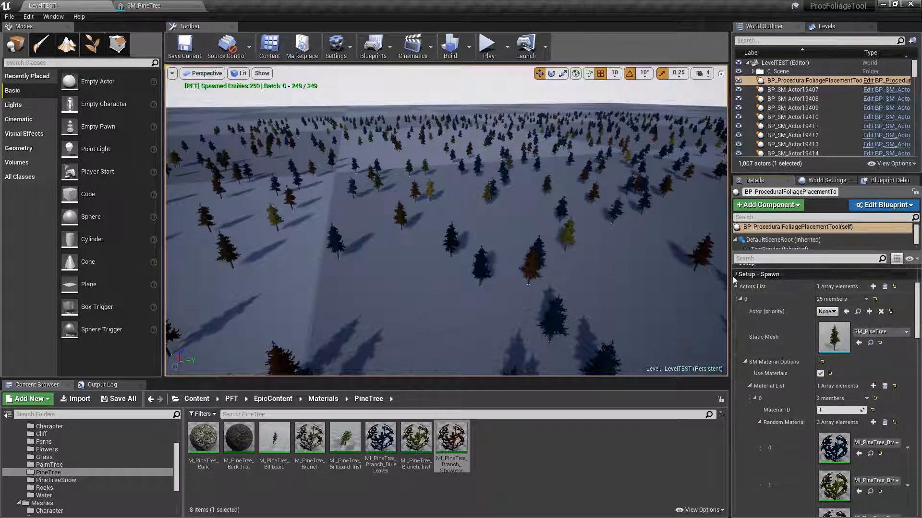
click(881, 298)
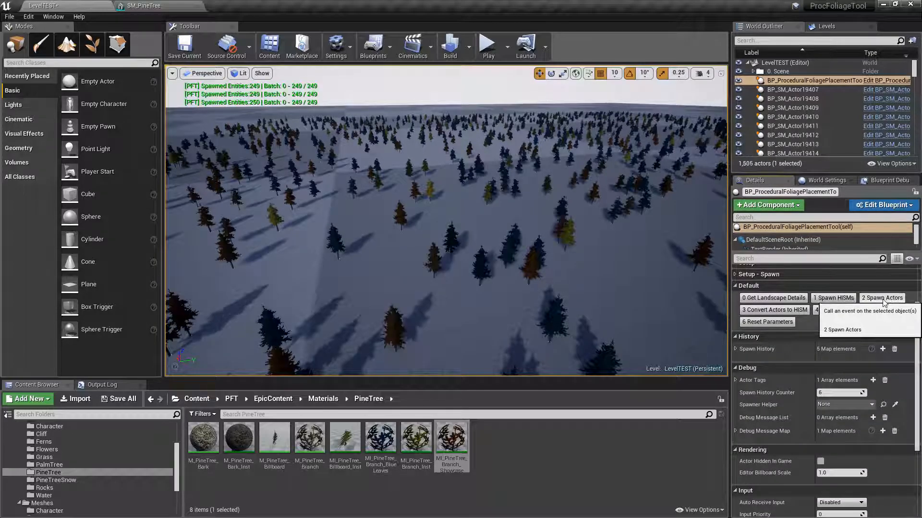
click(881, 298)
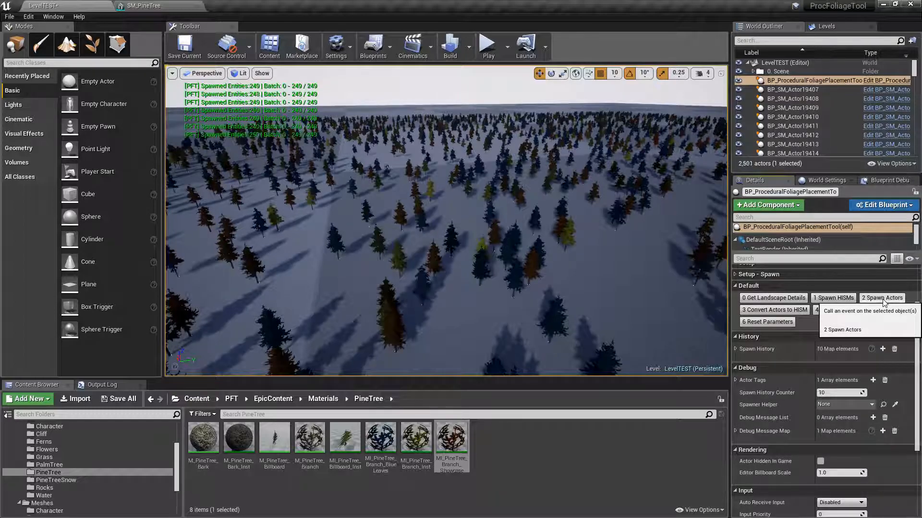
click(881, 298)
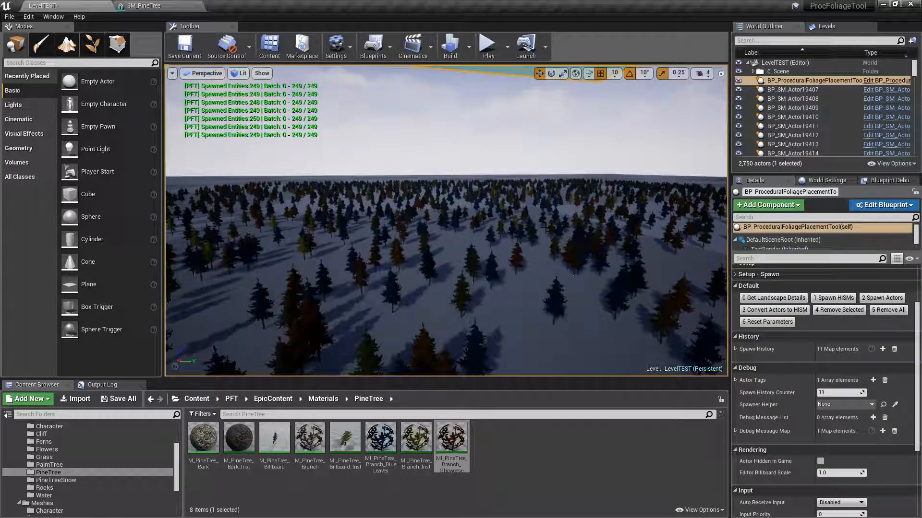
mouse_move(889, 310)
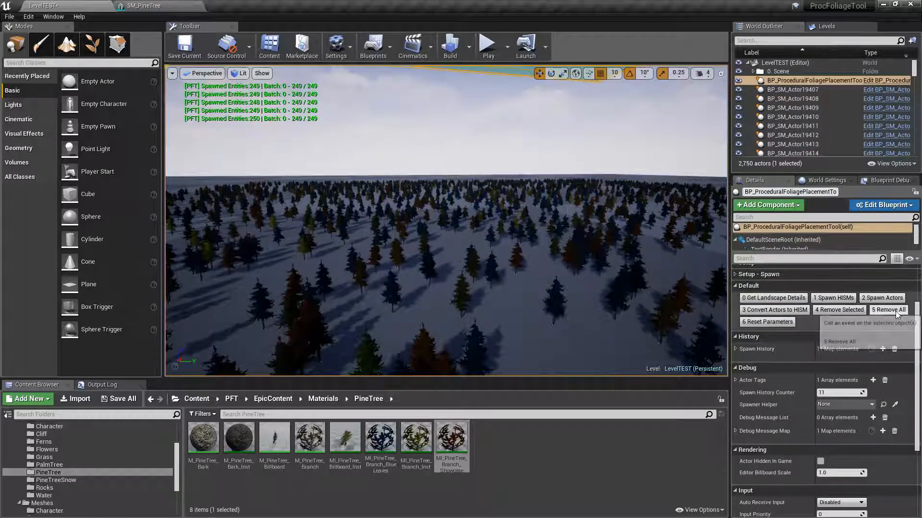
click(887, 310)
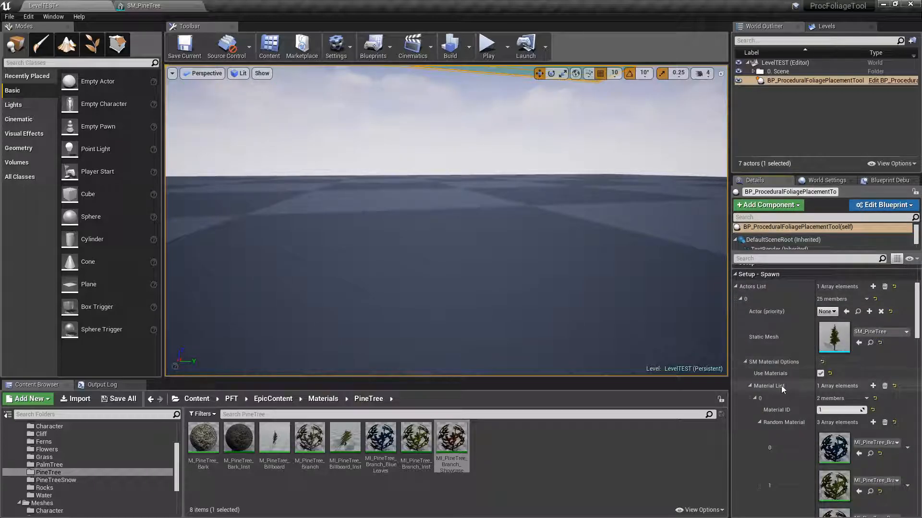
Step: Return to the level and add a slot 0 Material List entry with random choices M_PineTree_Bark_Inst and M_Glass
scroll(down, 3)
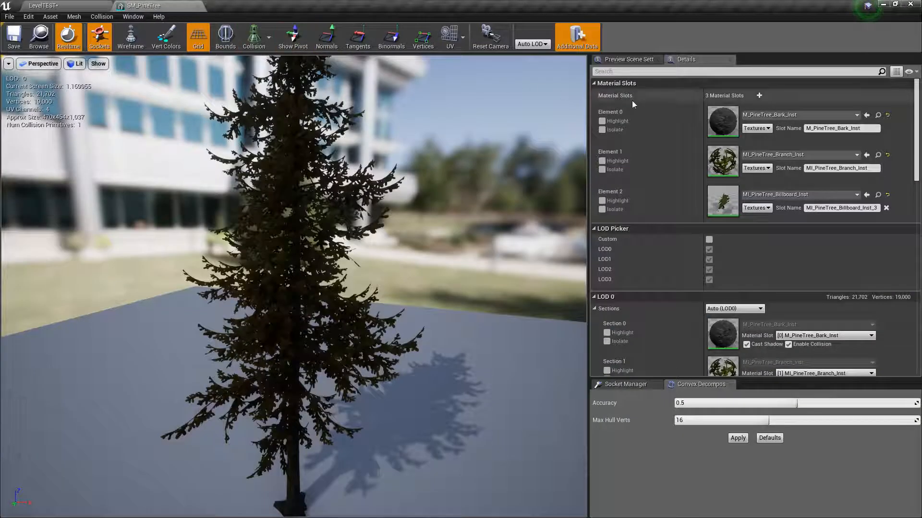
click(44, 6)
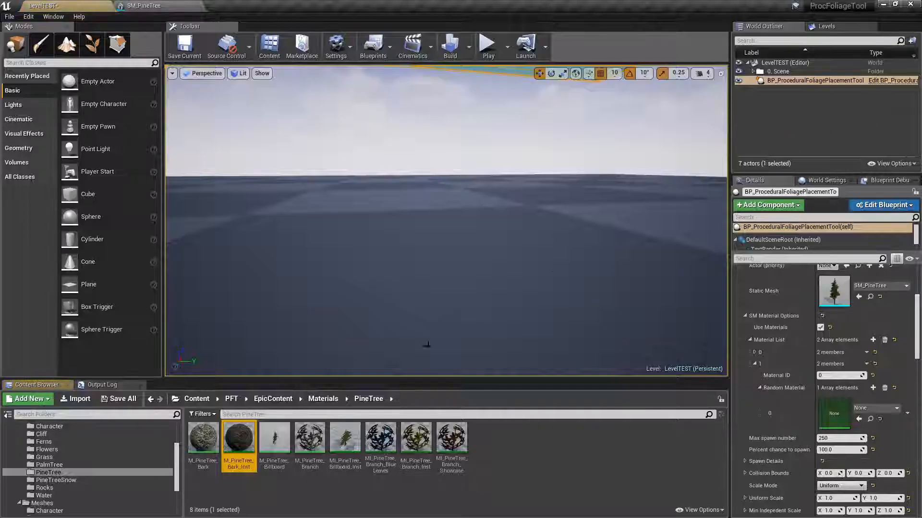
click(860, 420)
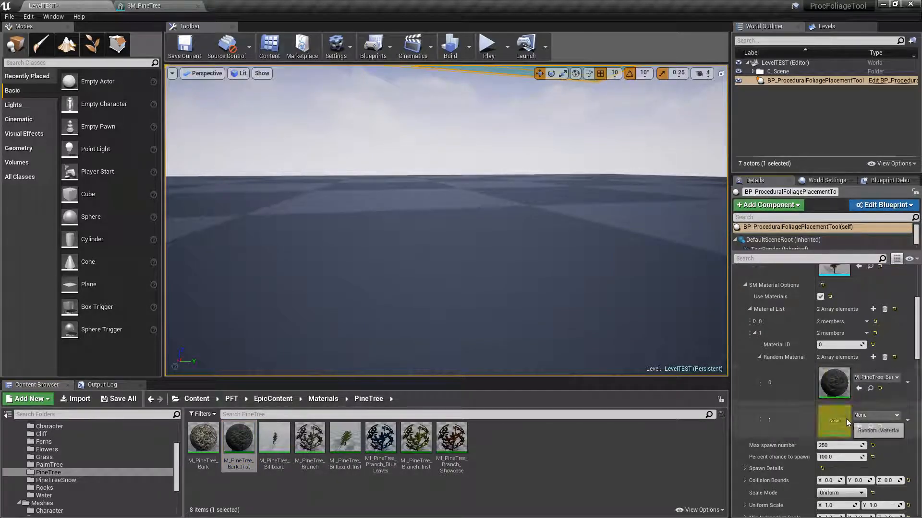
click(874, 415)
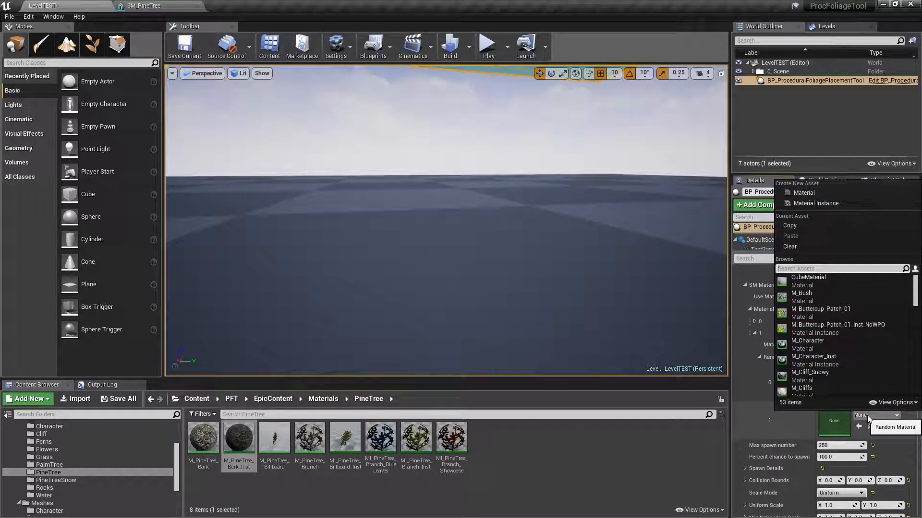
text(gla)
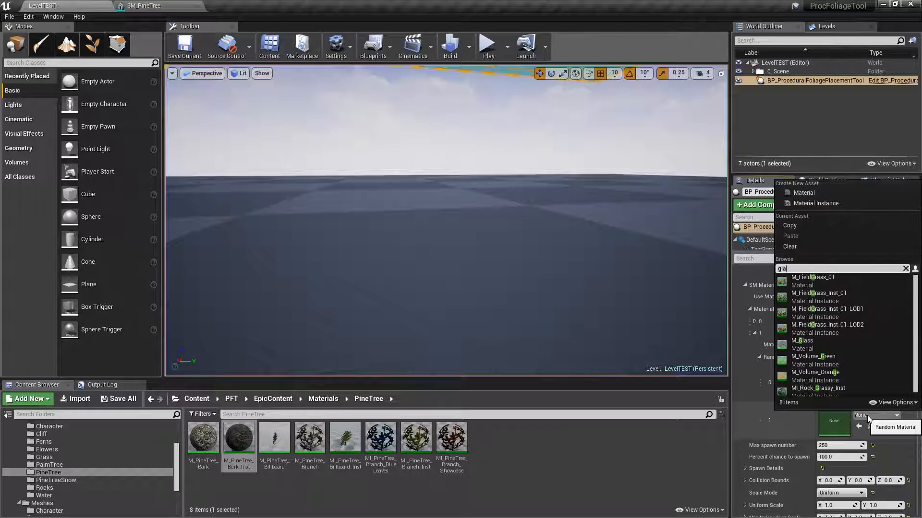
click(801, 340)
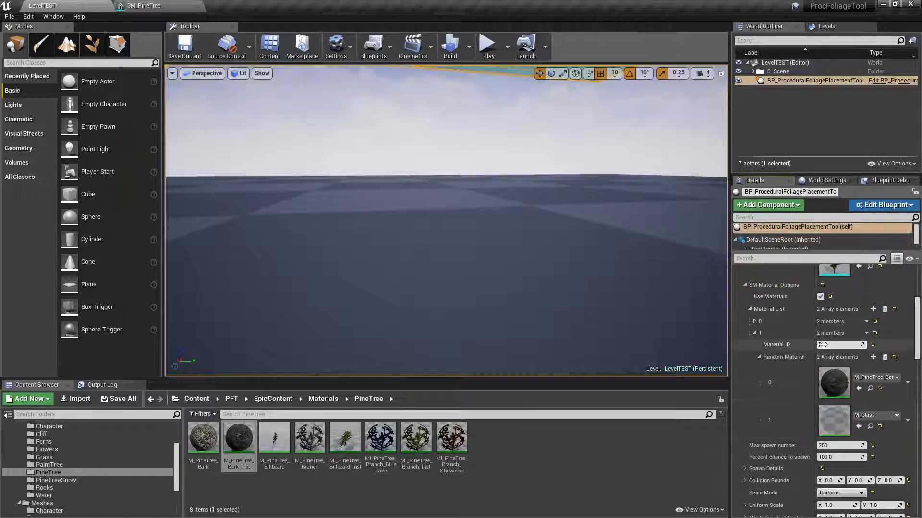
scroll(up, 3)
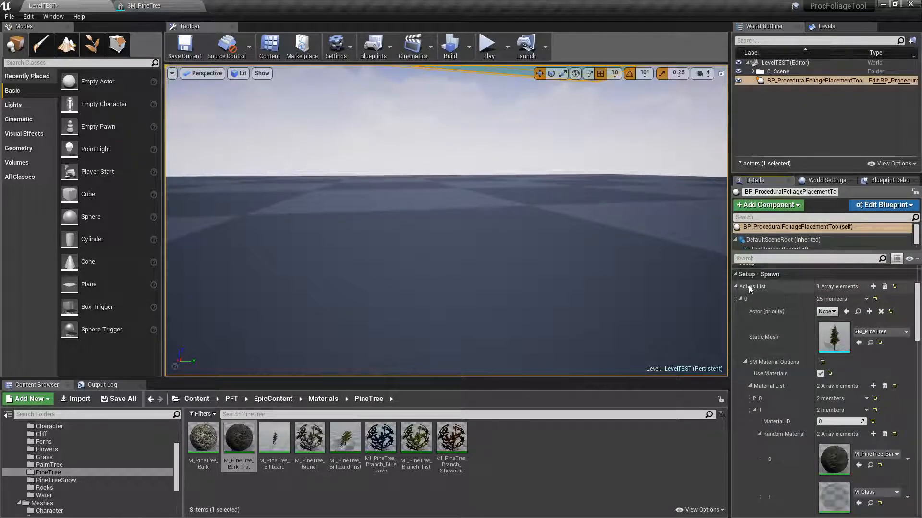
Step: Spawn pine tree batches repeatedly until Spawn History shows seven entries and the plane is filled
click(881, 297)
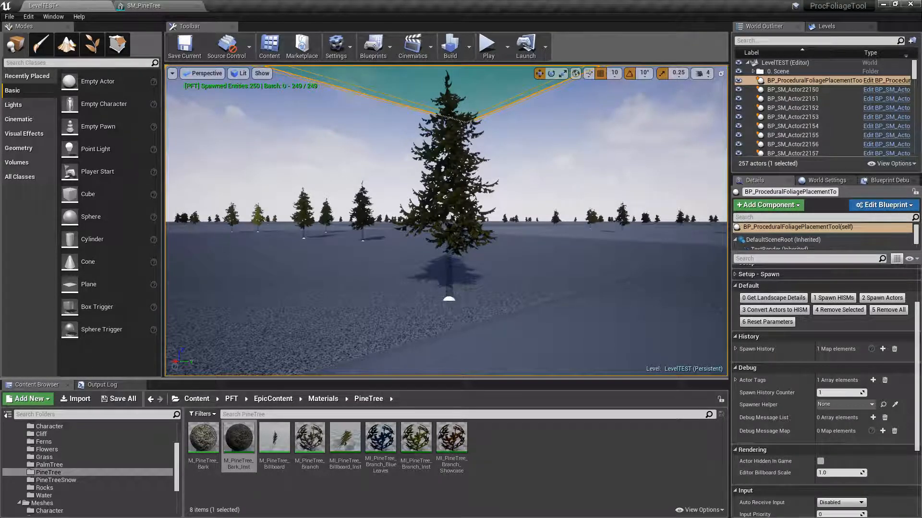
click(881, 298)
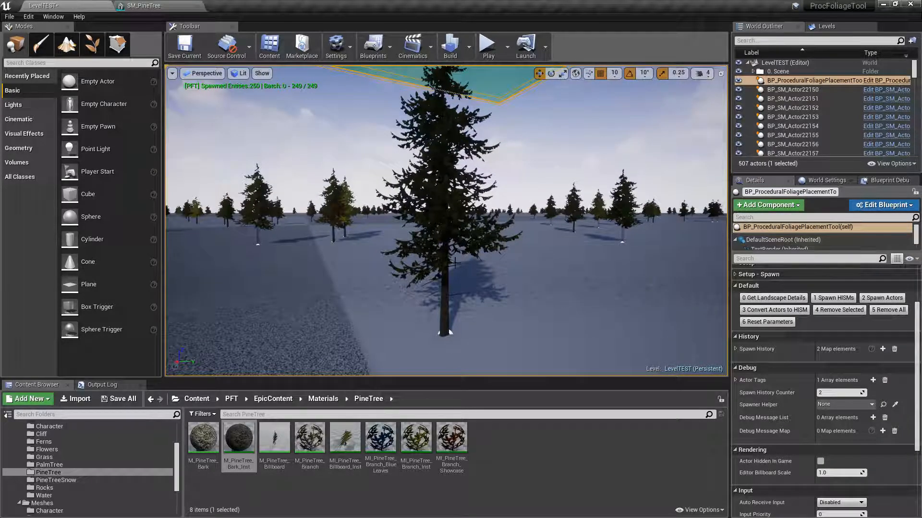
click(881, 297)
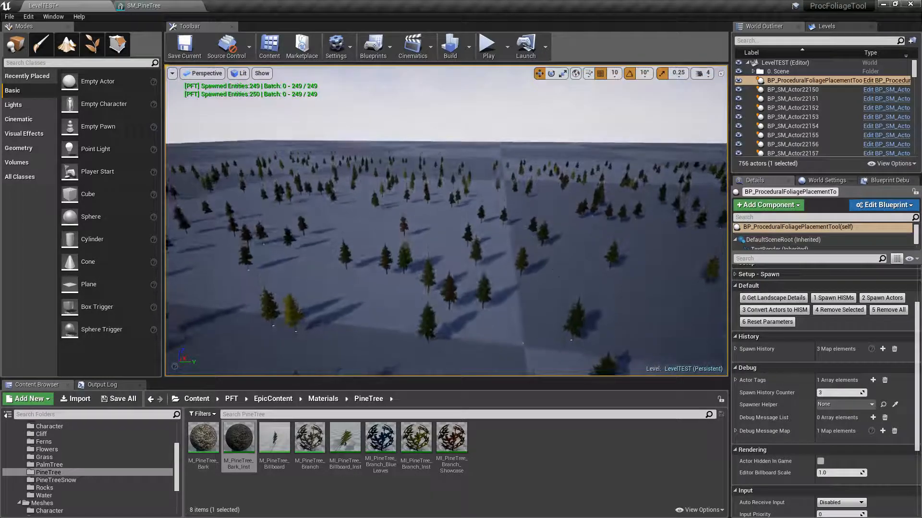
click(881, 298)
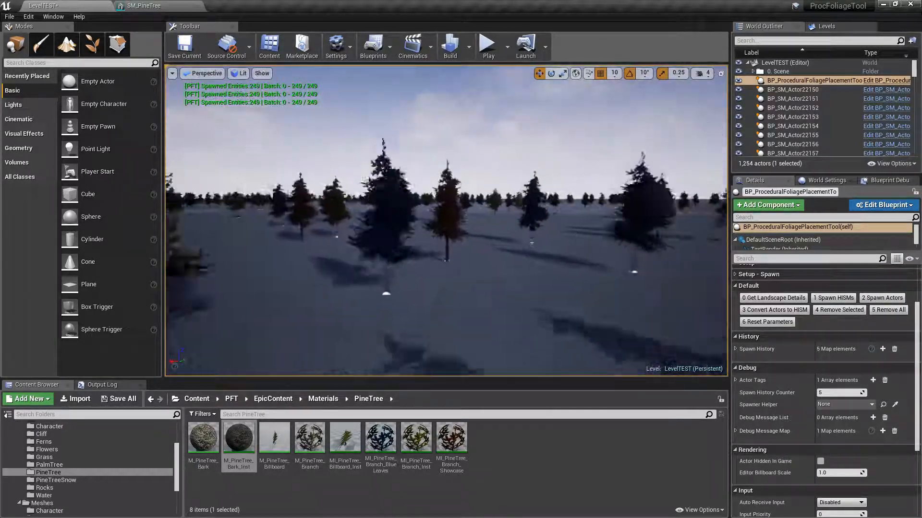
click(881, 298)
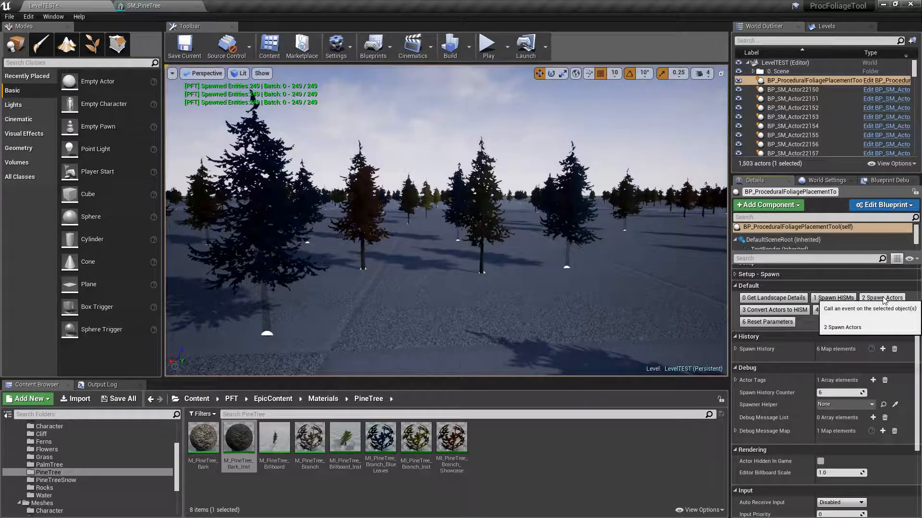
click(882, 297)
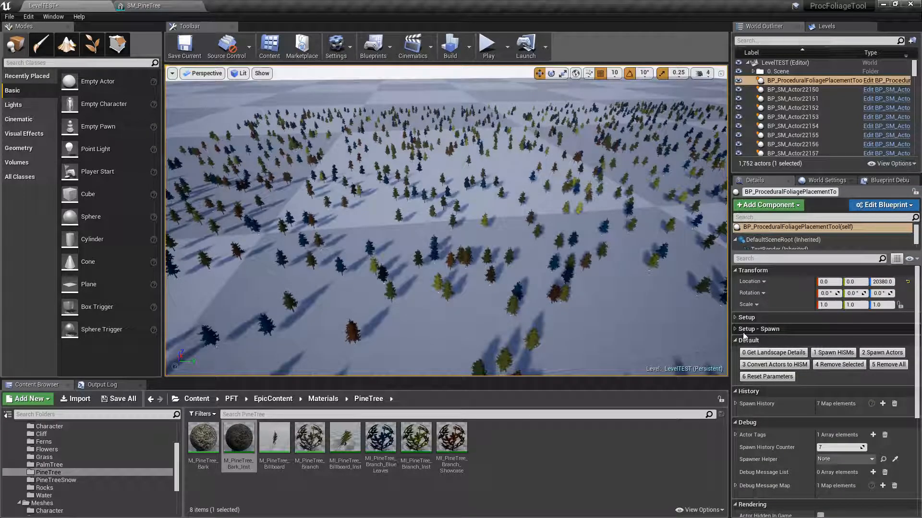
Step: Expand Setup - Spawn, Combined Spawn and the Actors List pine tree entry showing its mesh and materials
click(736, 329)
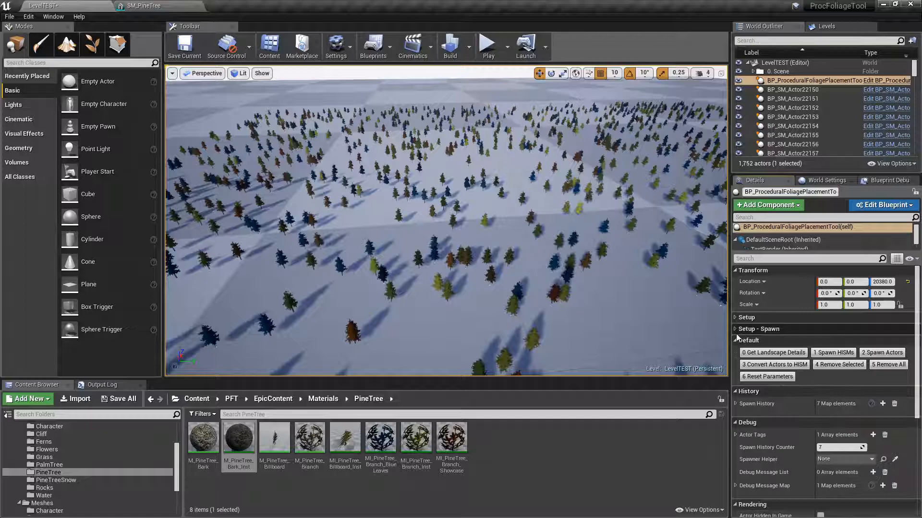
click(757, 329)
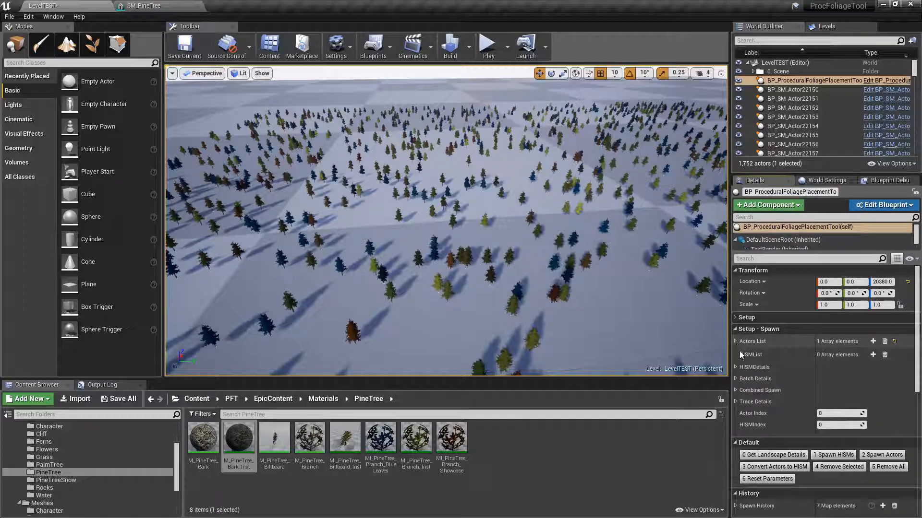
click(758, 390)
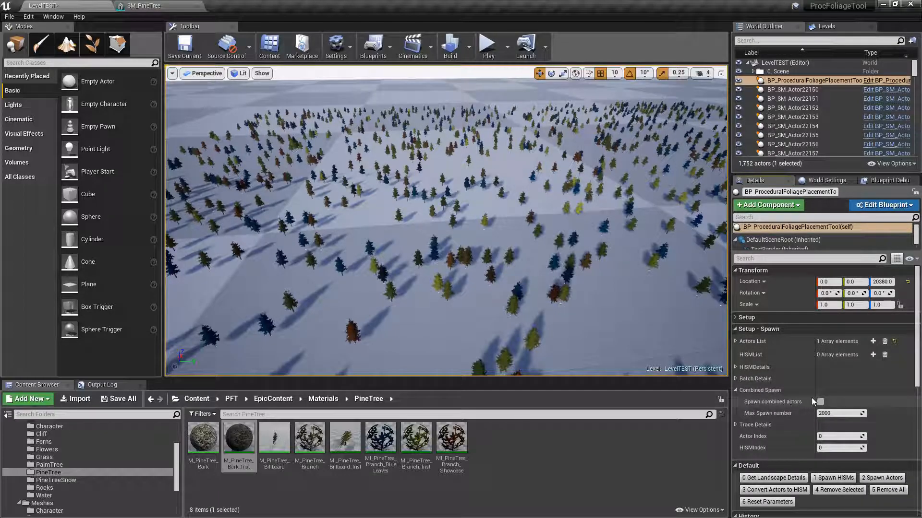
click(736, 340)
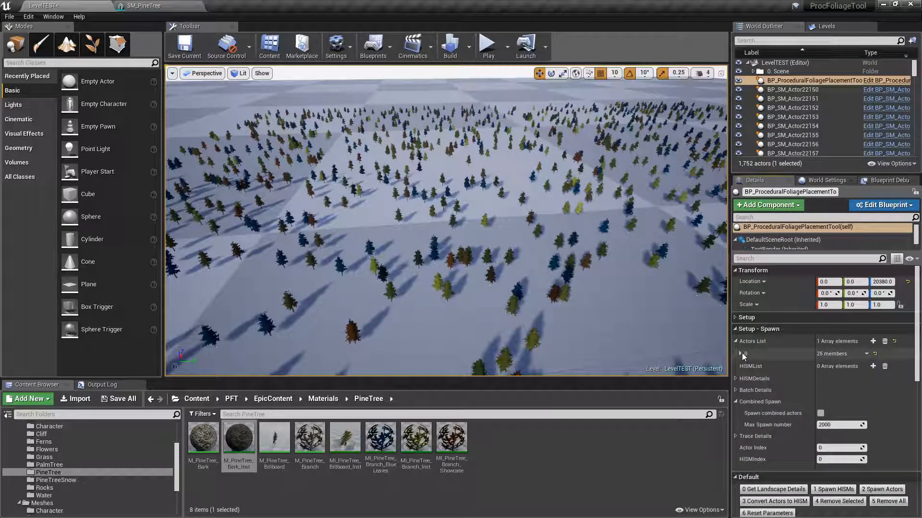
click(737, 353)
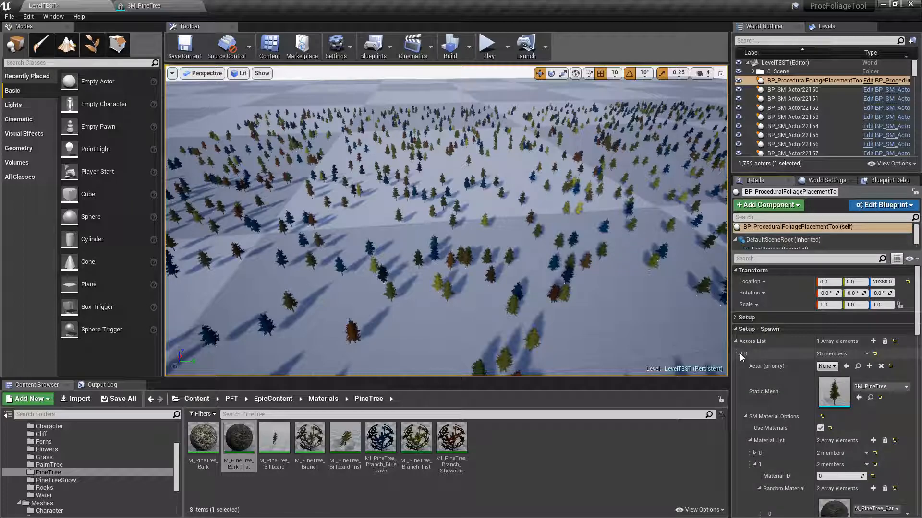